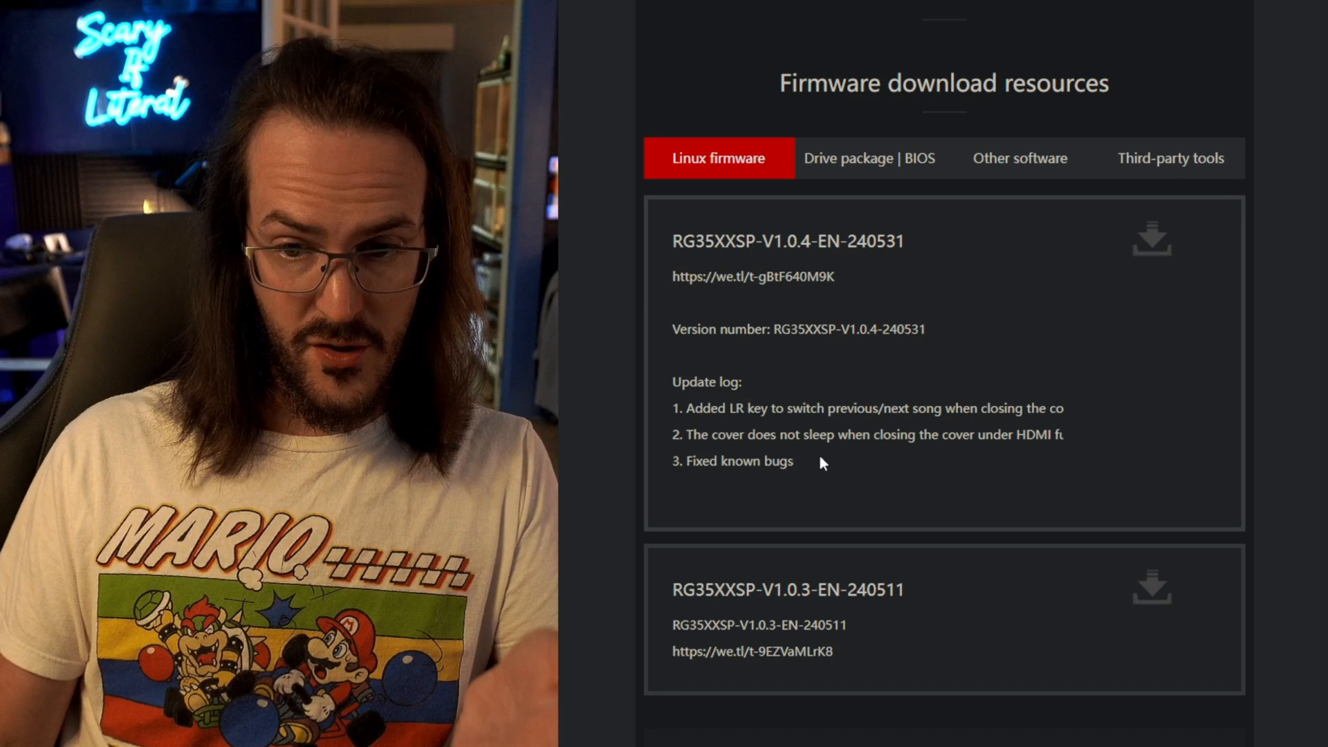
# Step: Download the RG35XXSP-V1.0.4-EN-240531 Linux firmware from the Anbernic site
pyautogui.doubleClick(754, 407)
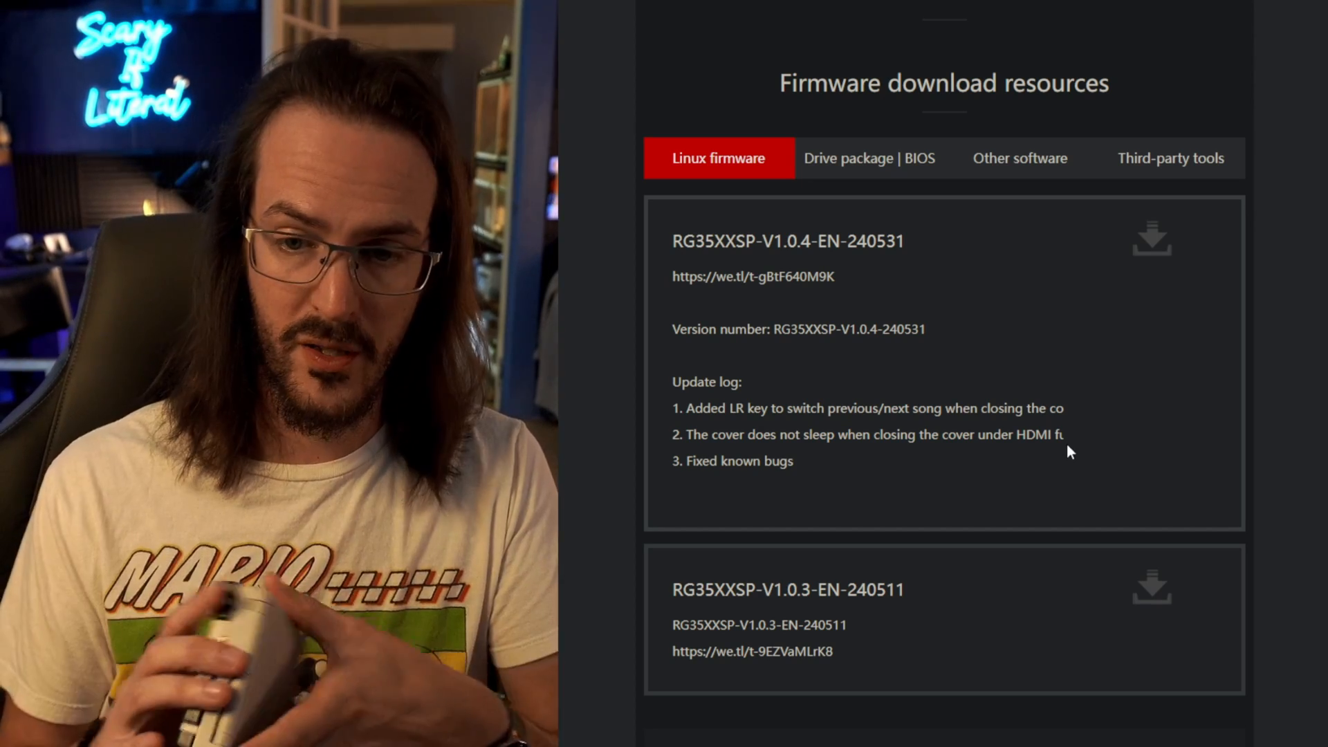
pyautogui.doubleClick(736, 460)
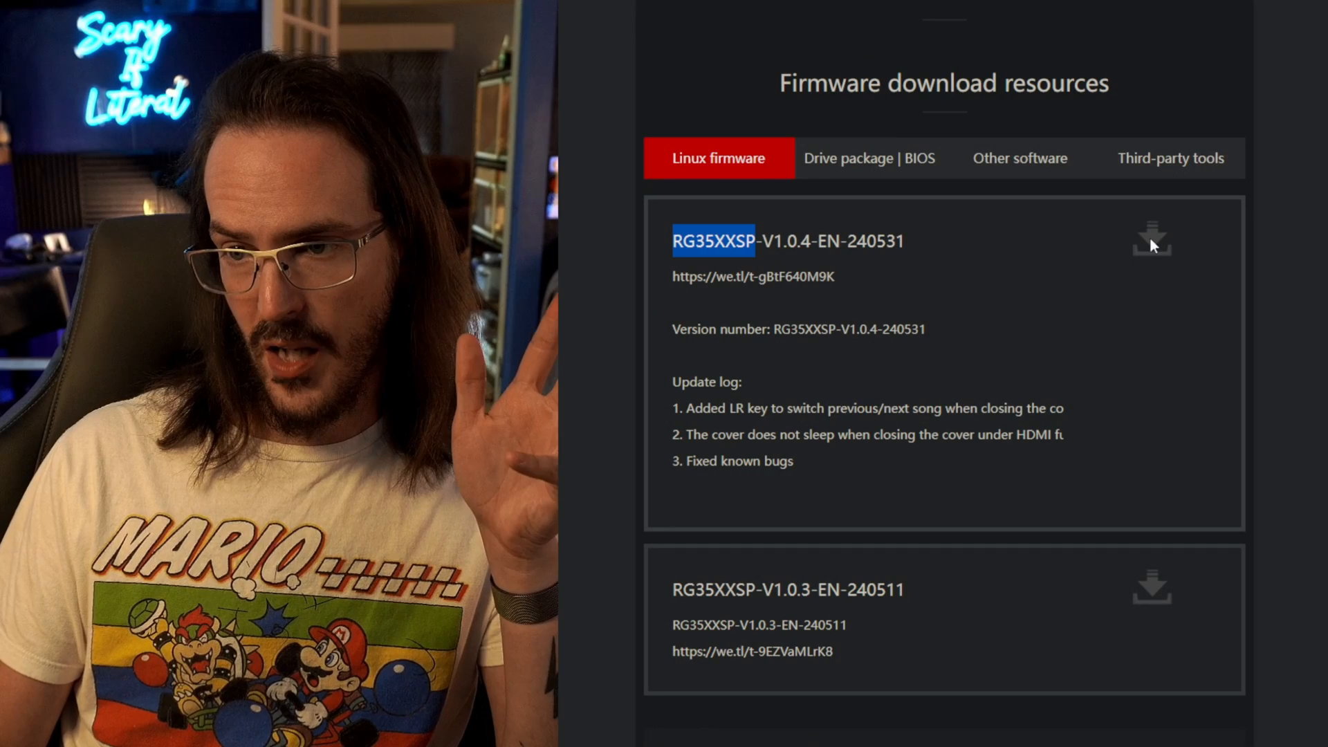
pyautogui.doubleClick(752, 276)
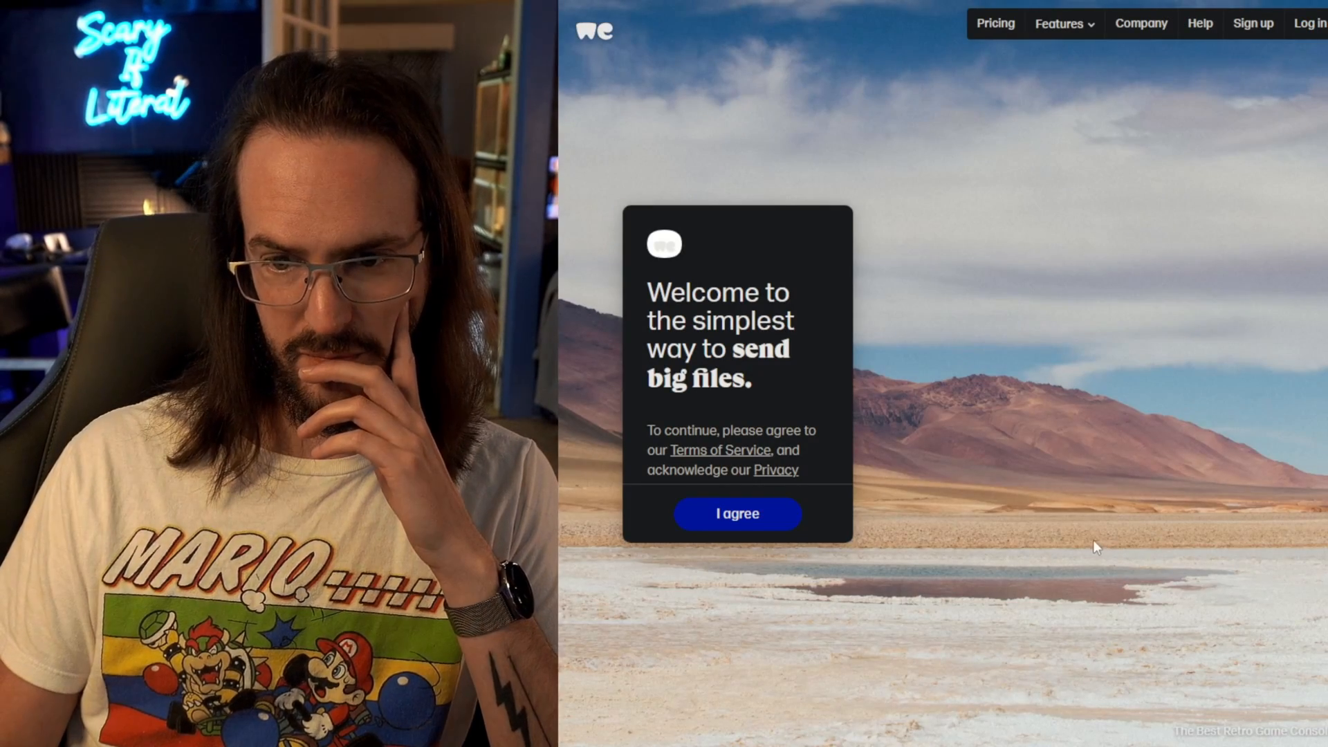
# Step: Agree to WeTransfer's terms and download the RG35XXSP-EN folder
pyautogui.click(736, 513)
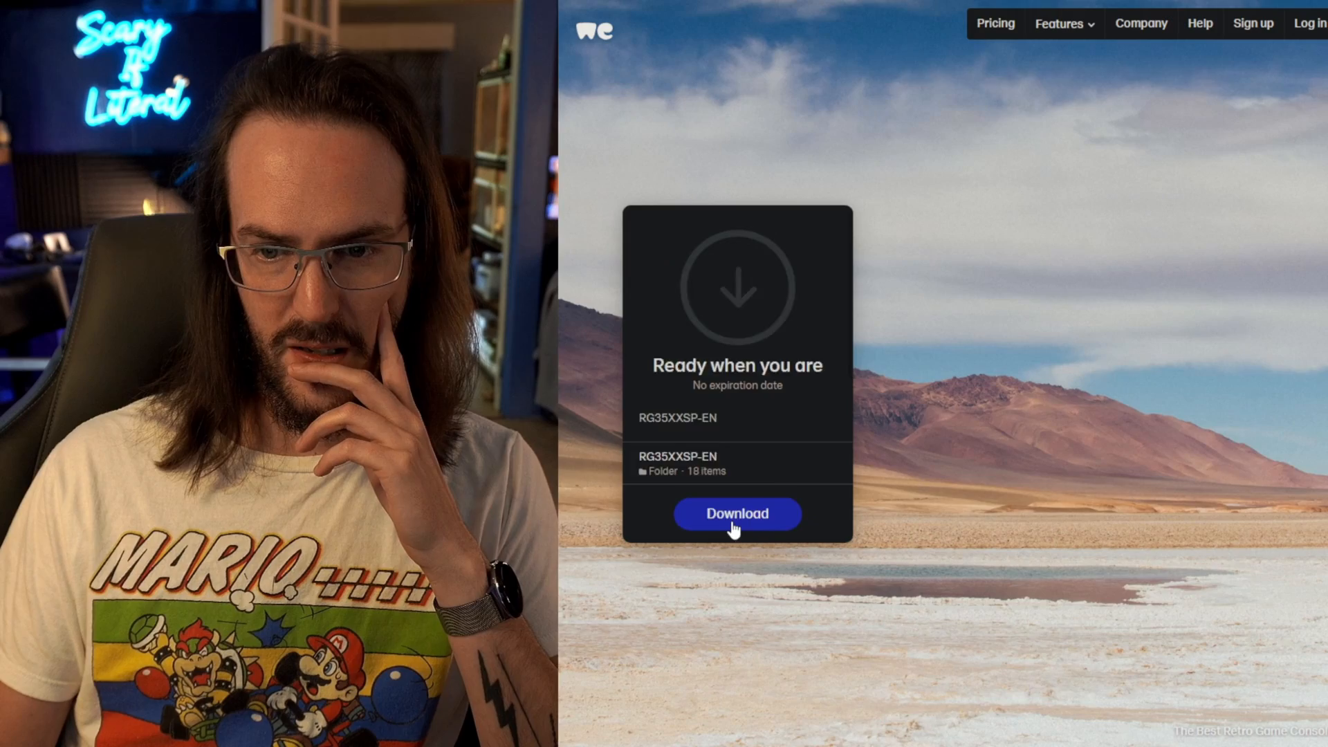
pyautogui.click(736, 514)
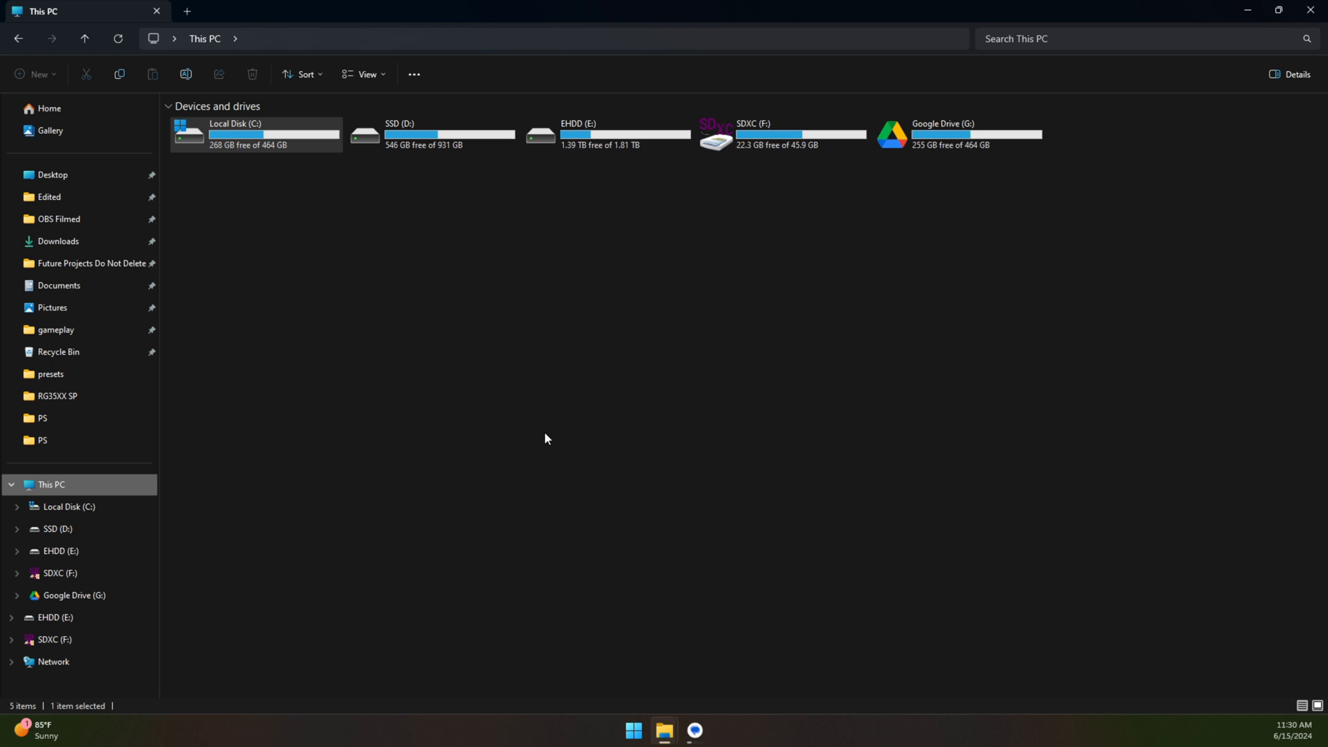
pyautogui.moveTo(755, 123)
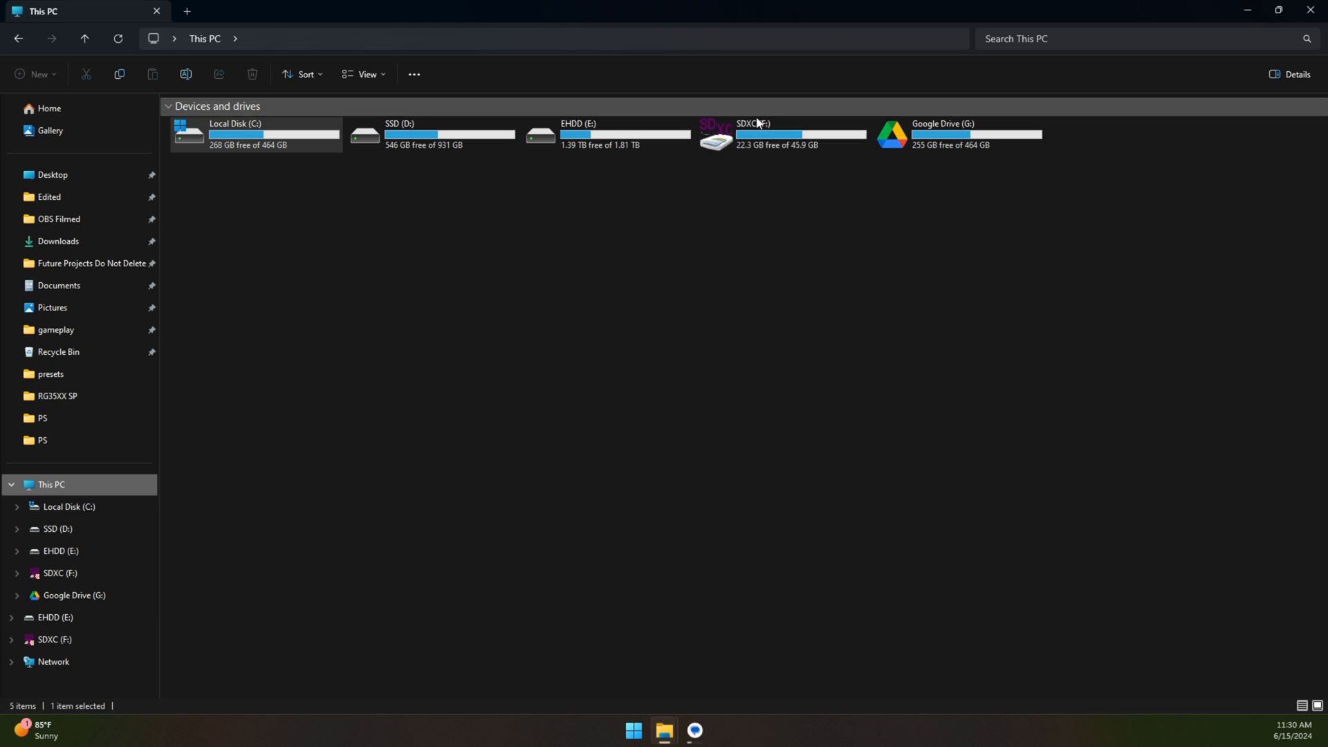
pyautogui.moveTo(748, 172)
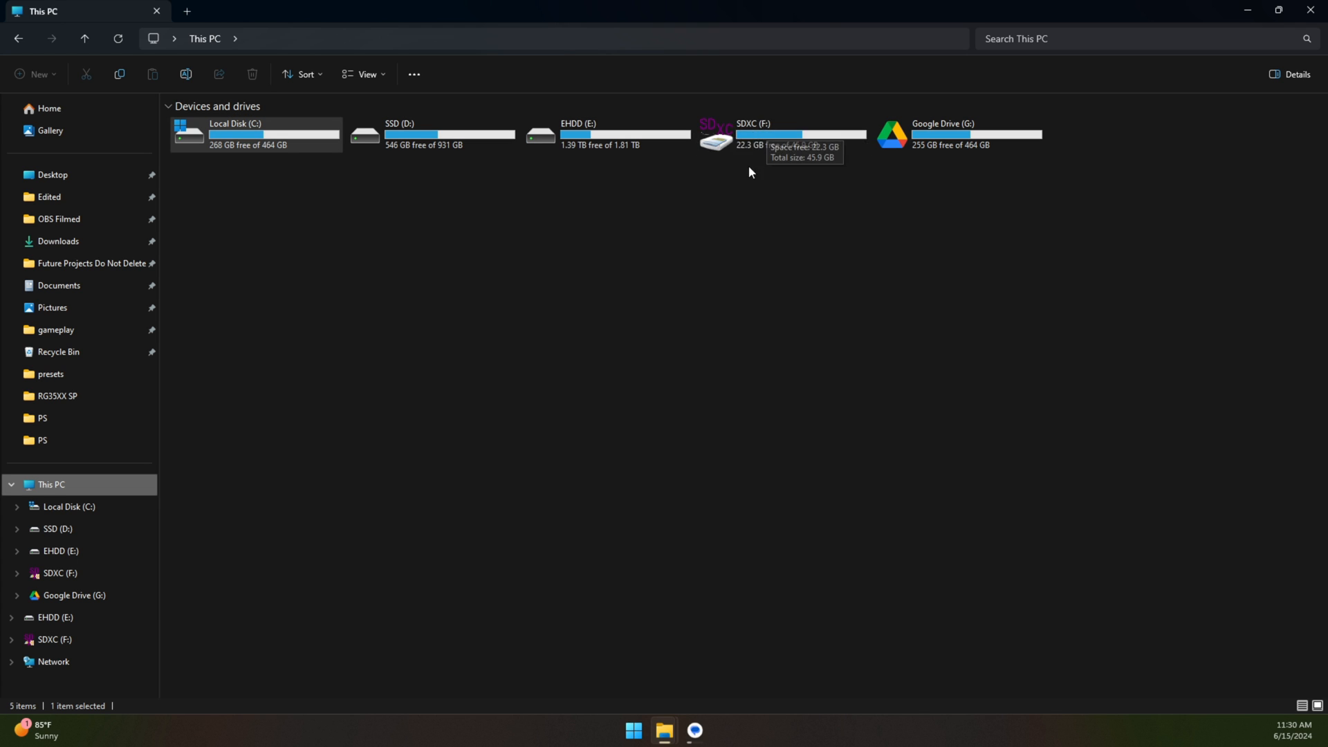
# Step: Open SDXC (F:) and browse the save, save_nds, saves_RA and states_RA folders
pyautogui.doubleClick(750, 133)
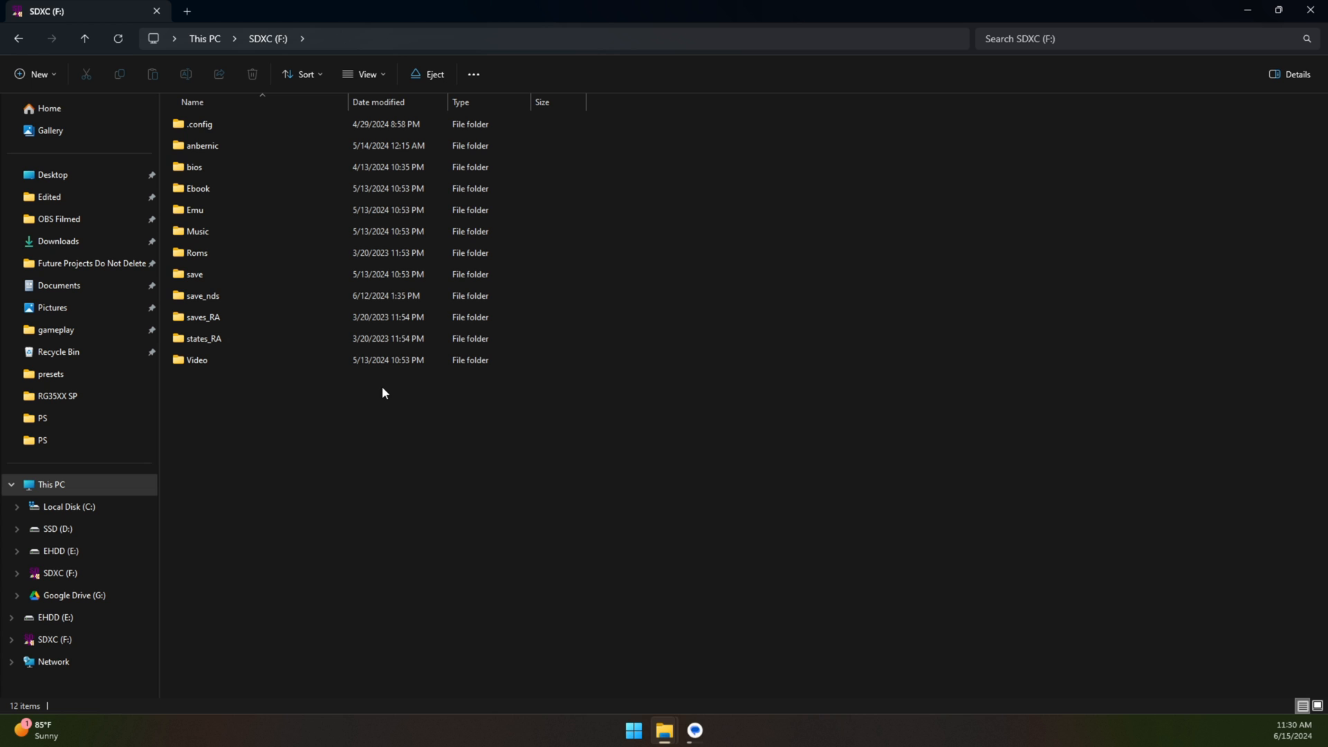
pyautogui.click(195, 279)
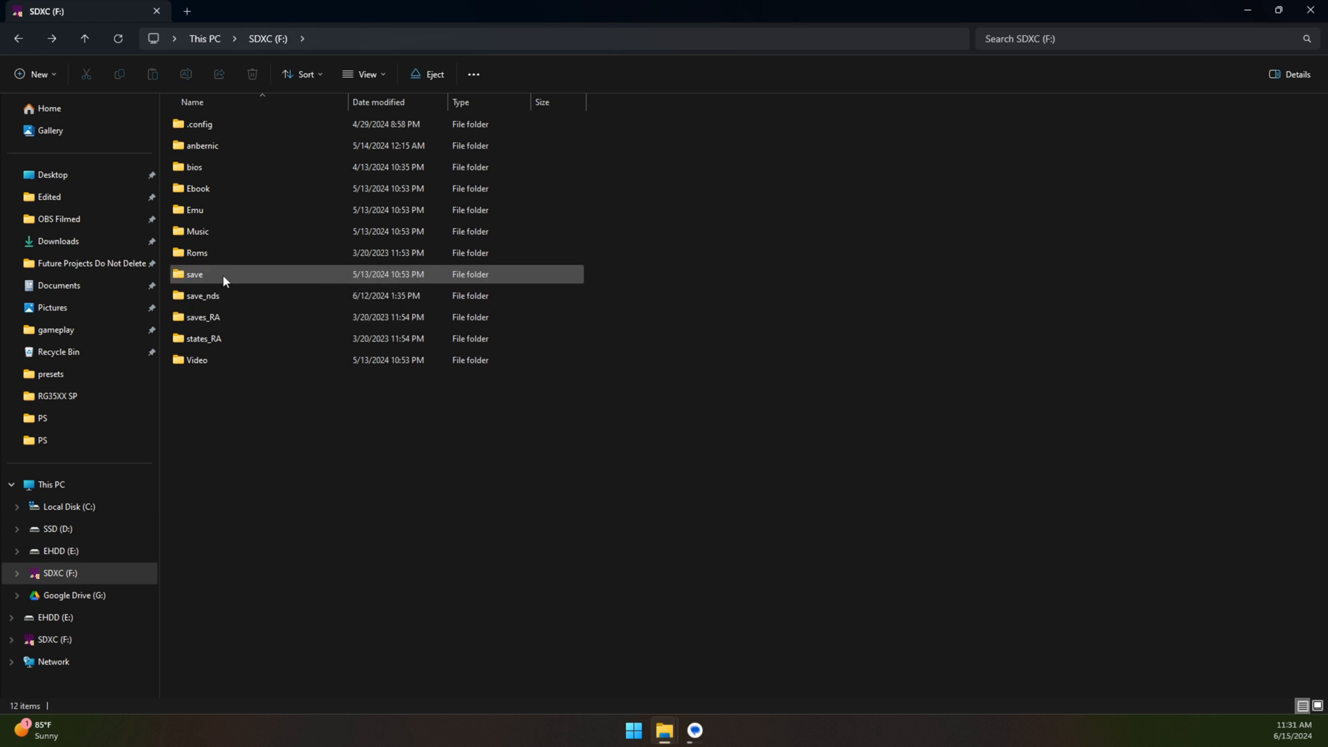
pyautogui.click(193, 274)
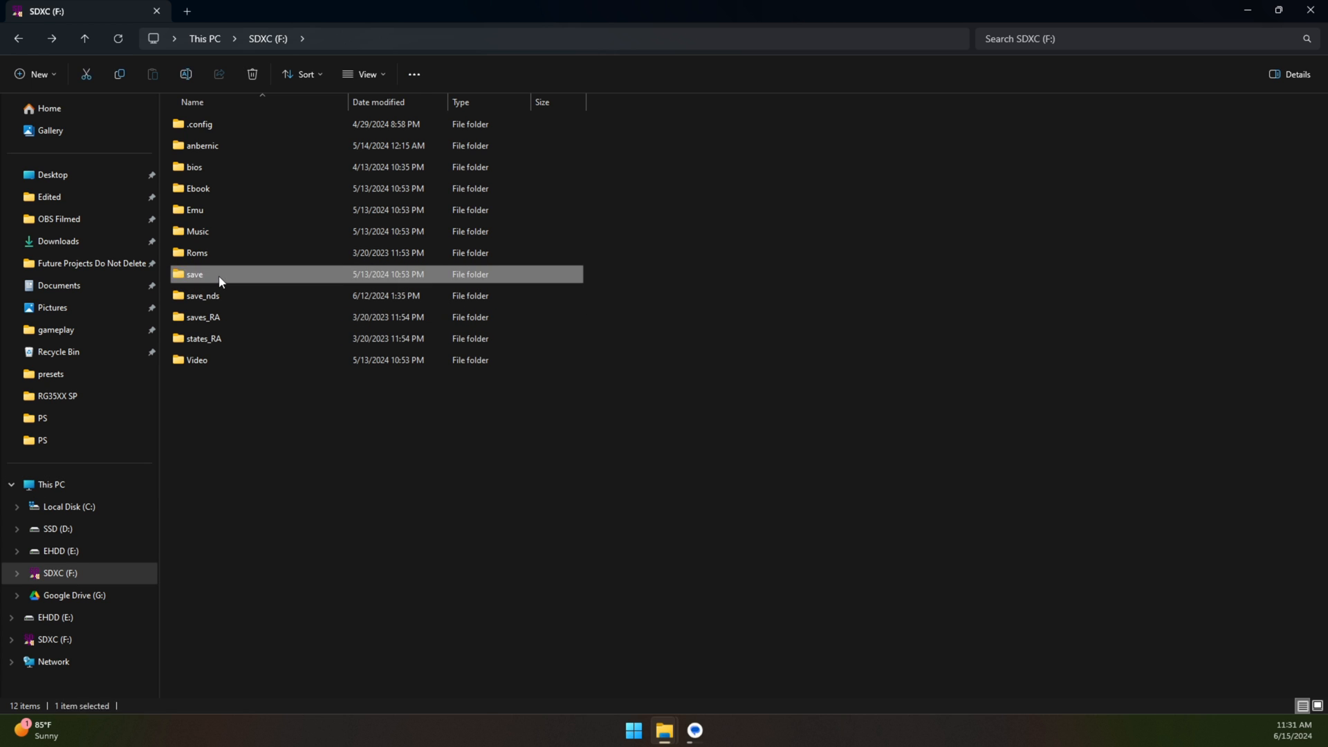
pyautogui.click(202, 296)
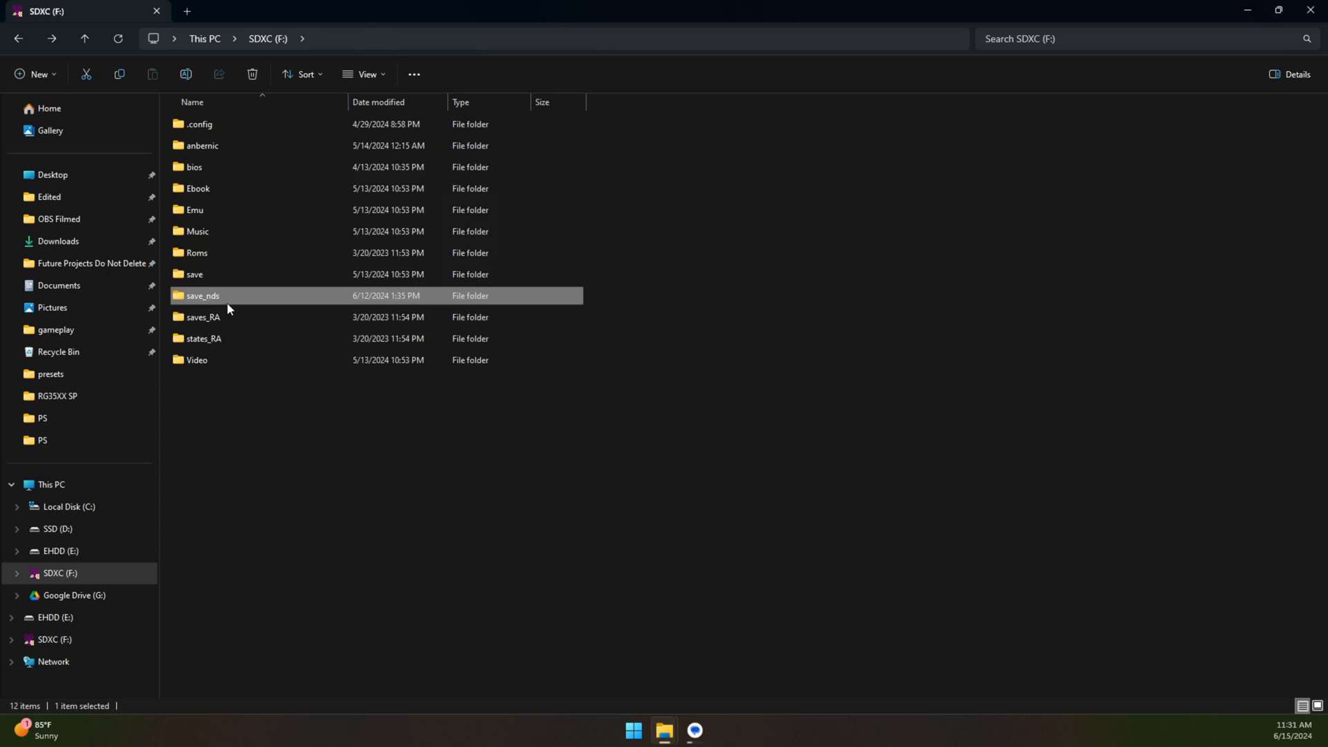
pyautogui.doubleClick(203, 295)
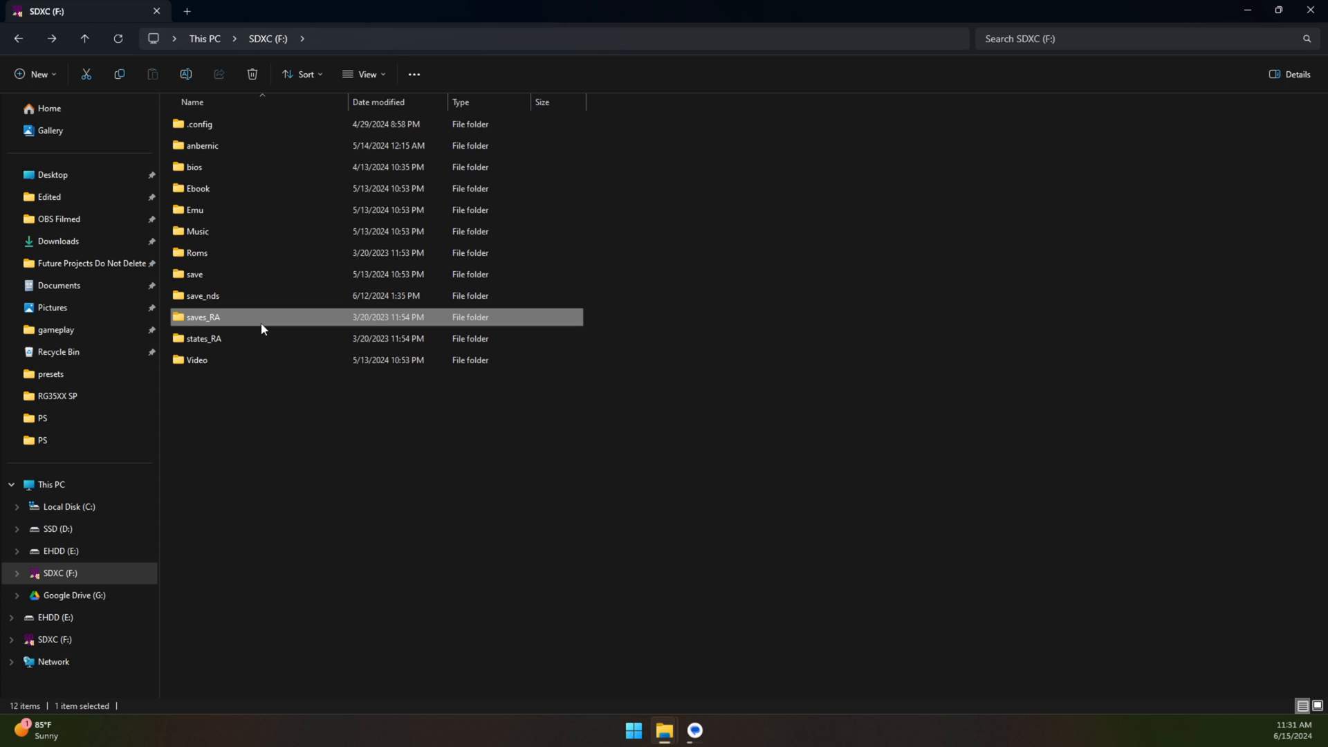
pyautogui.click(203, 338)
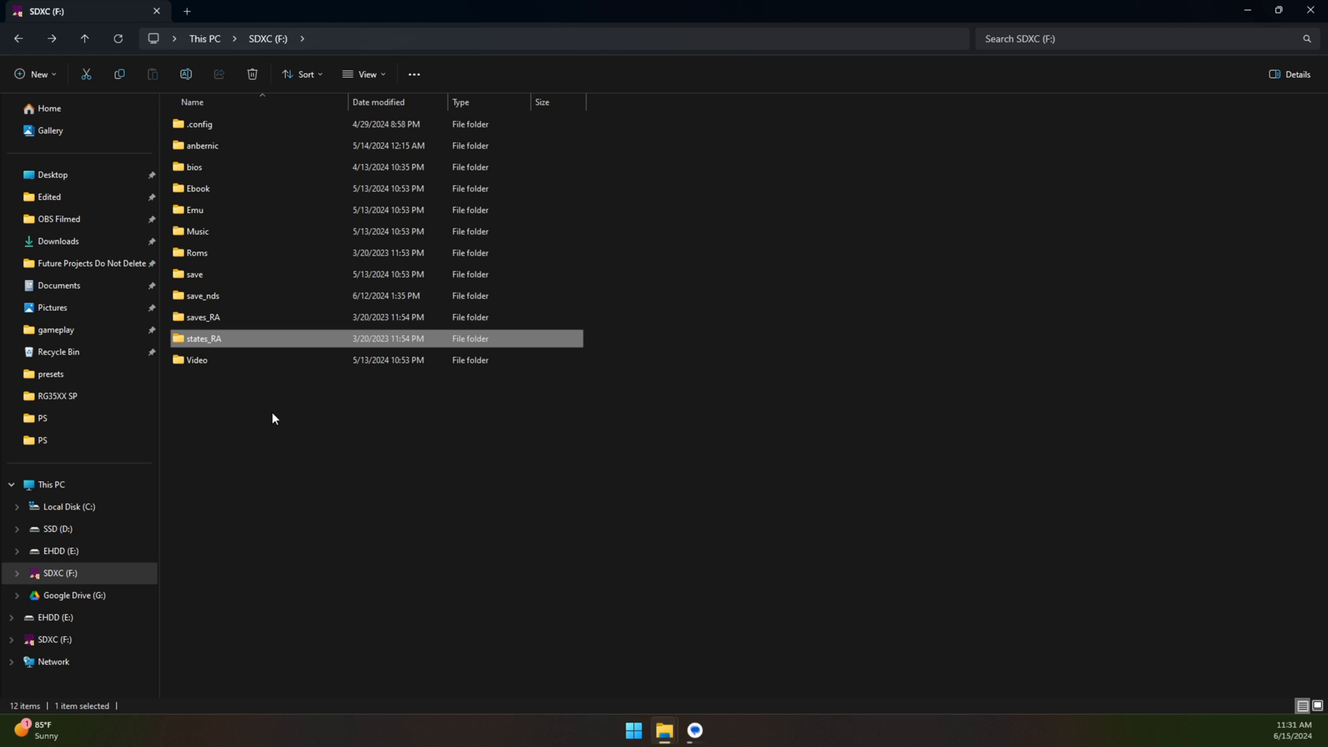
pyautogui.click(193, 274)
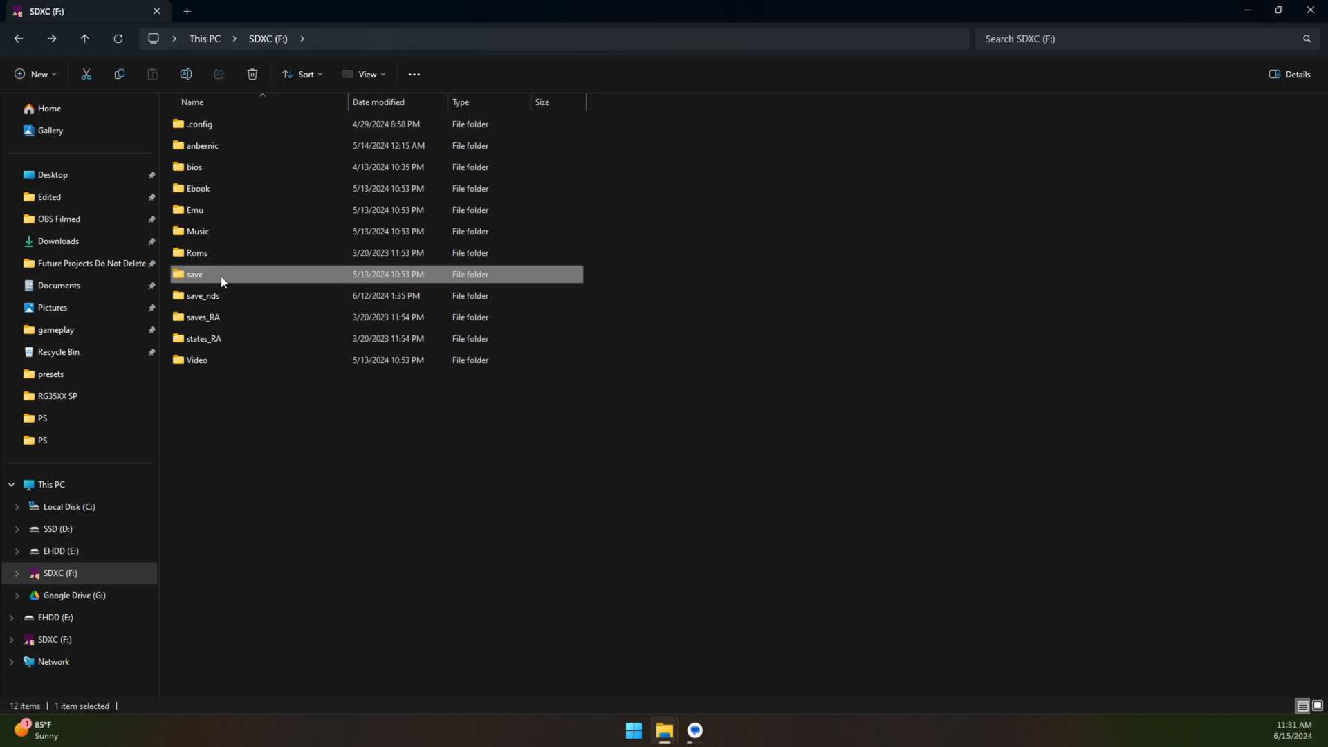
pyautogui.click(204, 338)
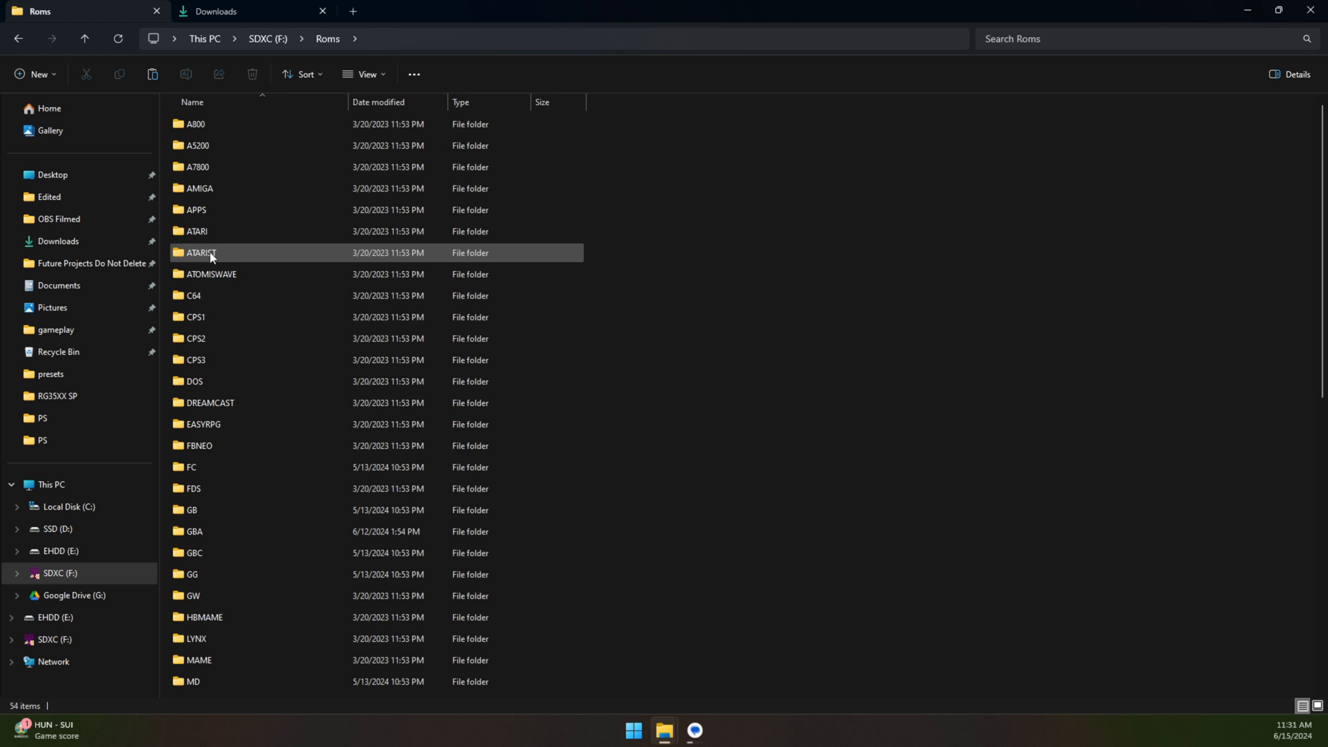
# Step: Browse the Roms folder and look through the GBA game files
pyautogui.scroll(-3)
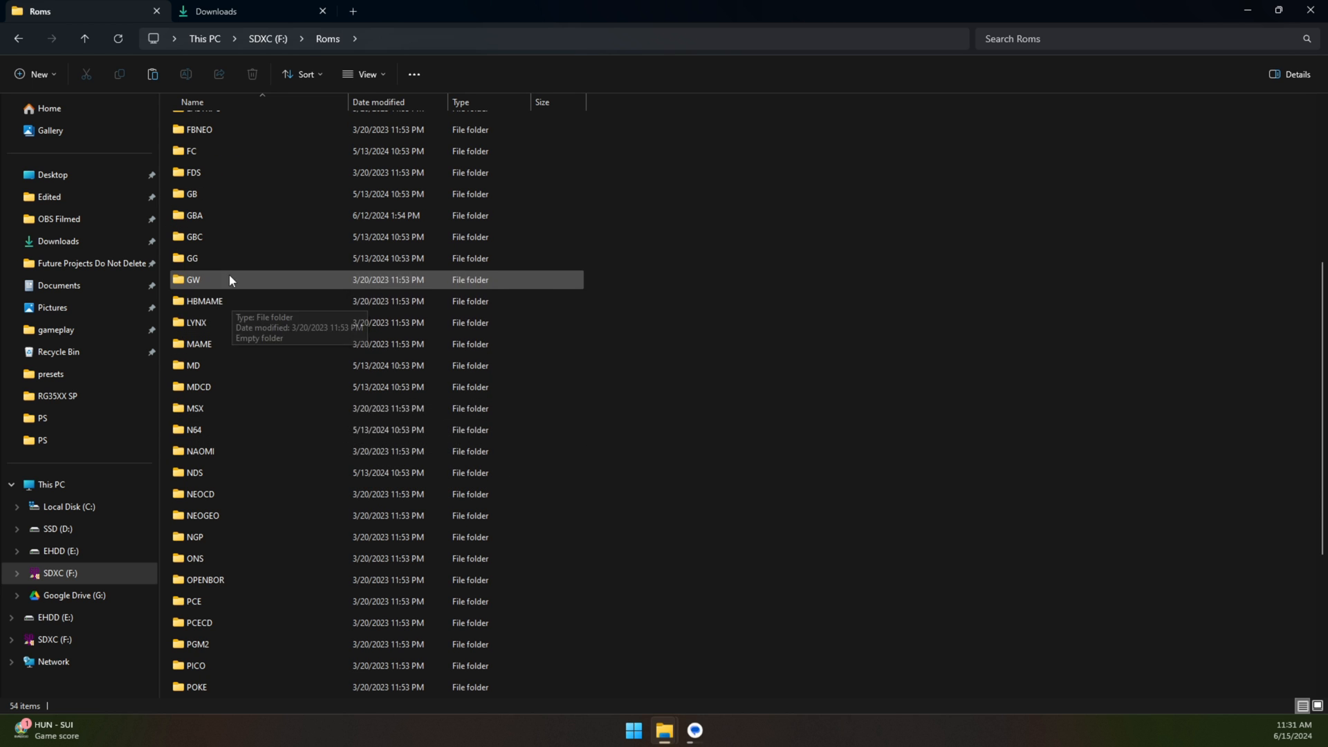
pyautogui.doubleClick(193, 215)
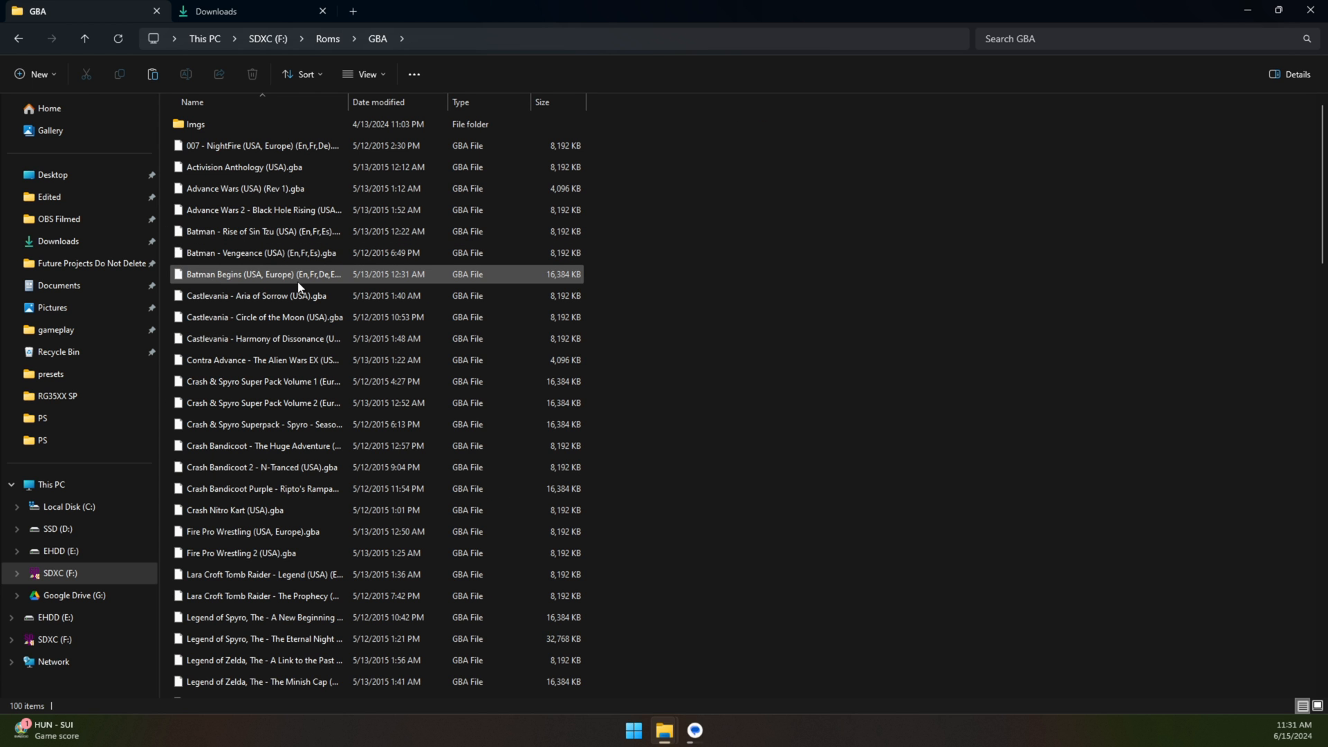
pyautogui.scroll(-3)
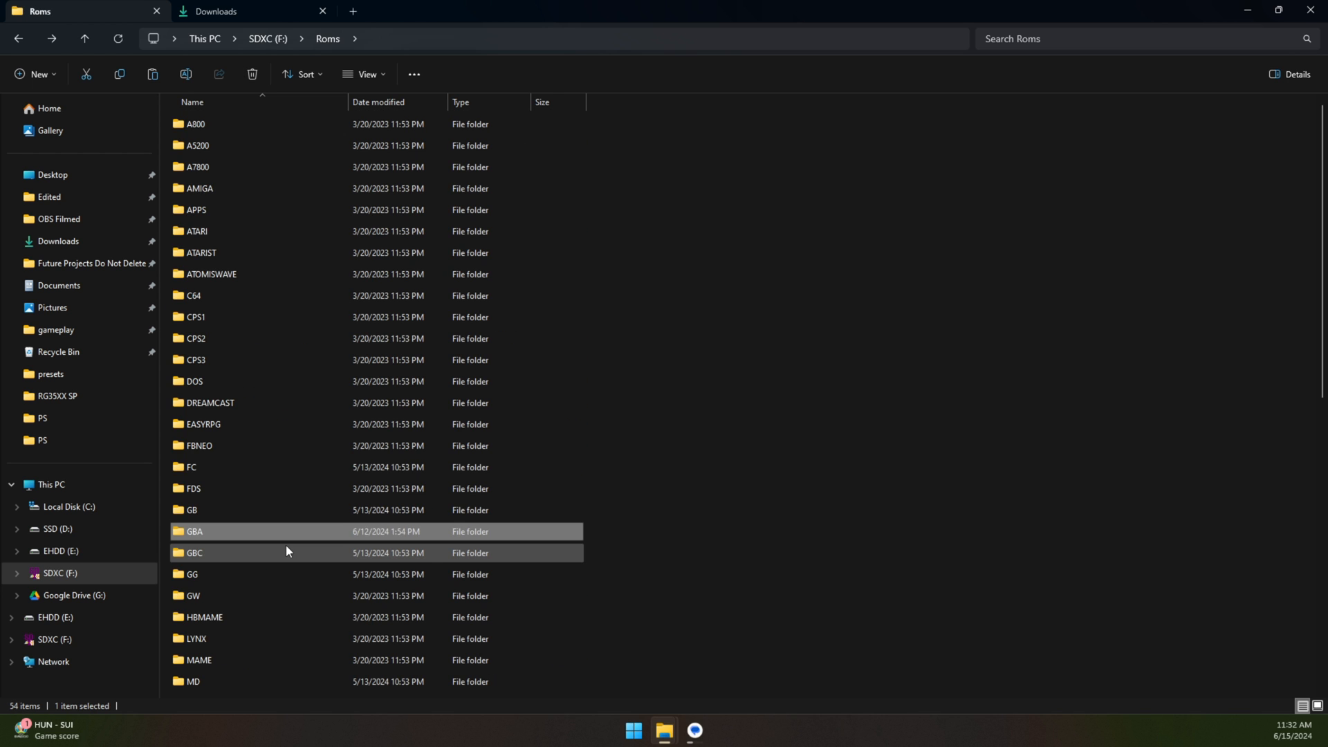
pyautogui.click(84, 38)
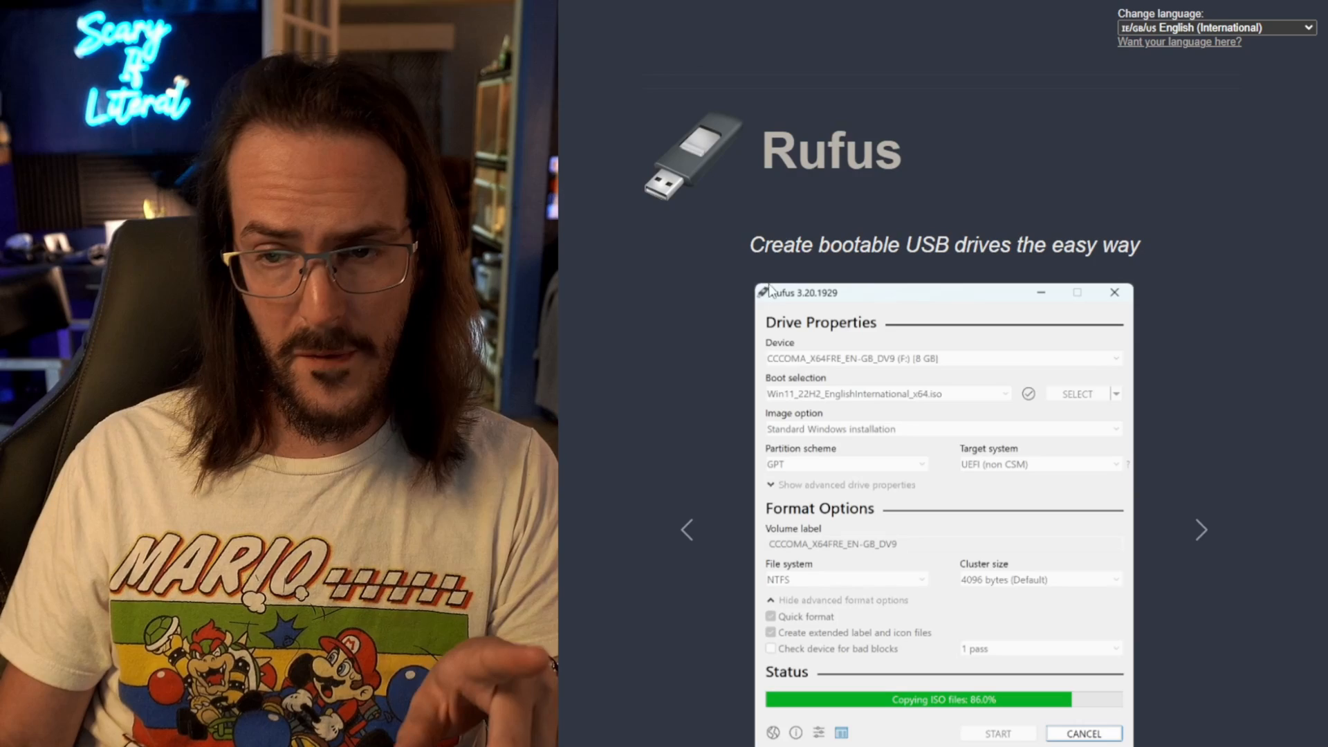
# Step: Scroll the Rufus homepage down to the Latest releases table
pyautogui.scroll(-3)
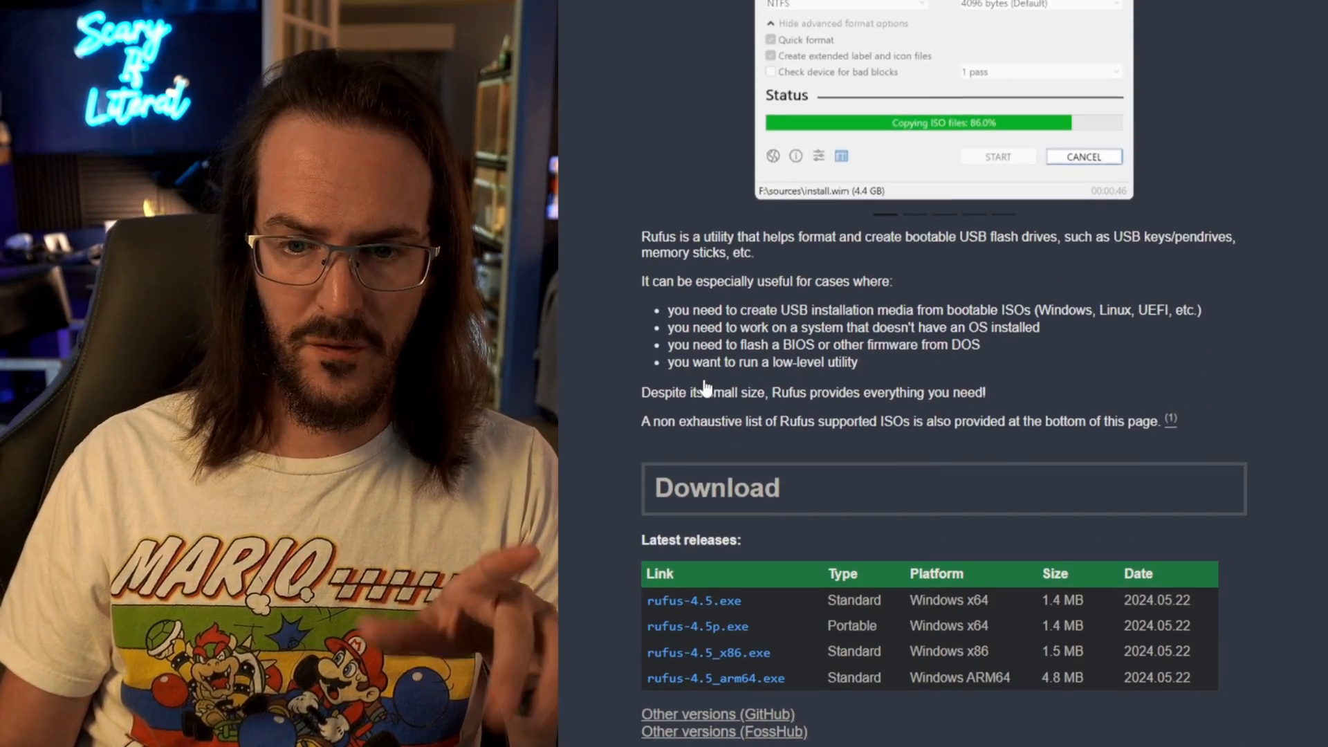
pyautogui.scroll(-3)
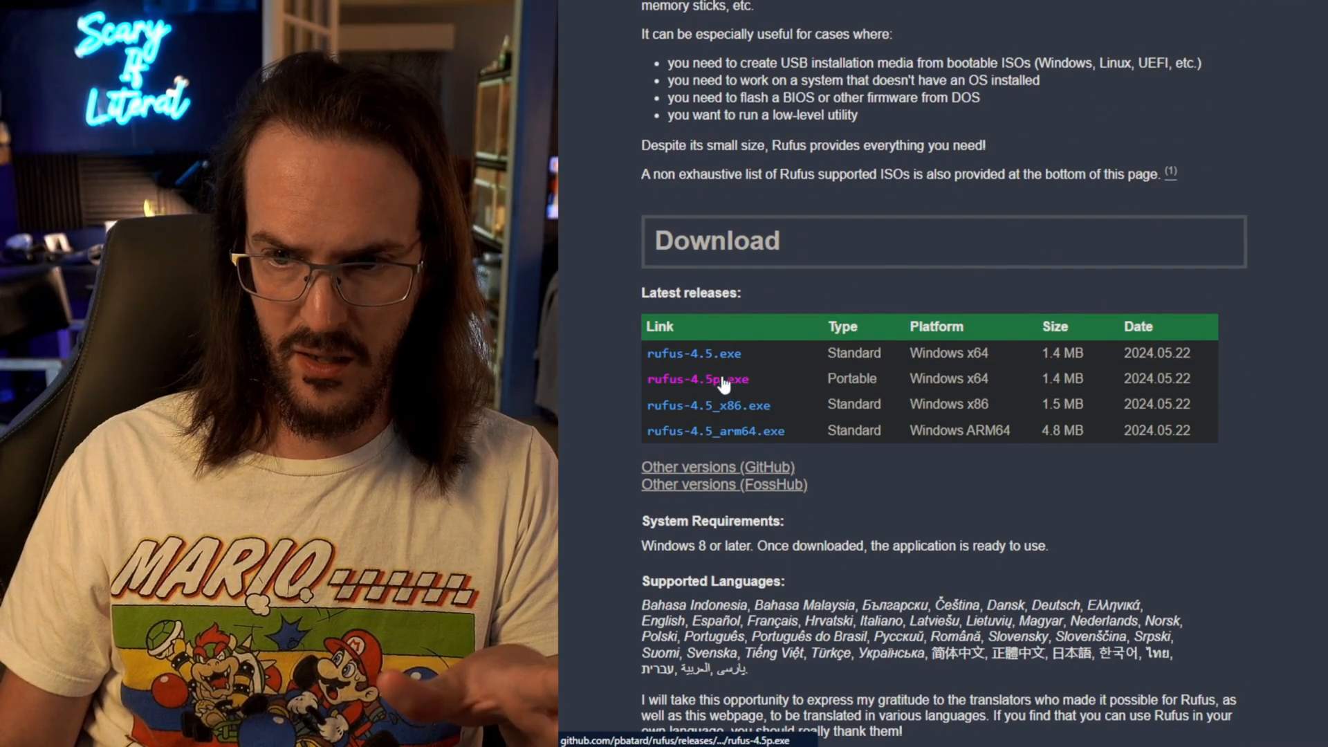
pyautogui.moveTo(694, 354)
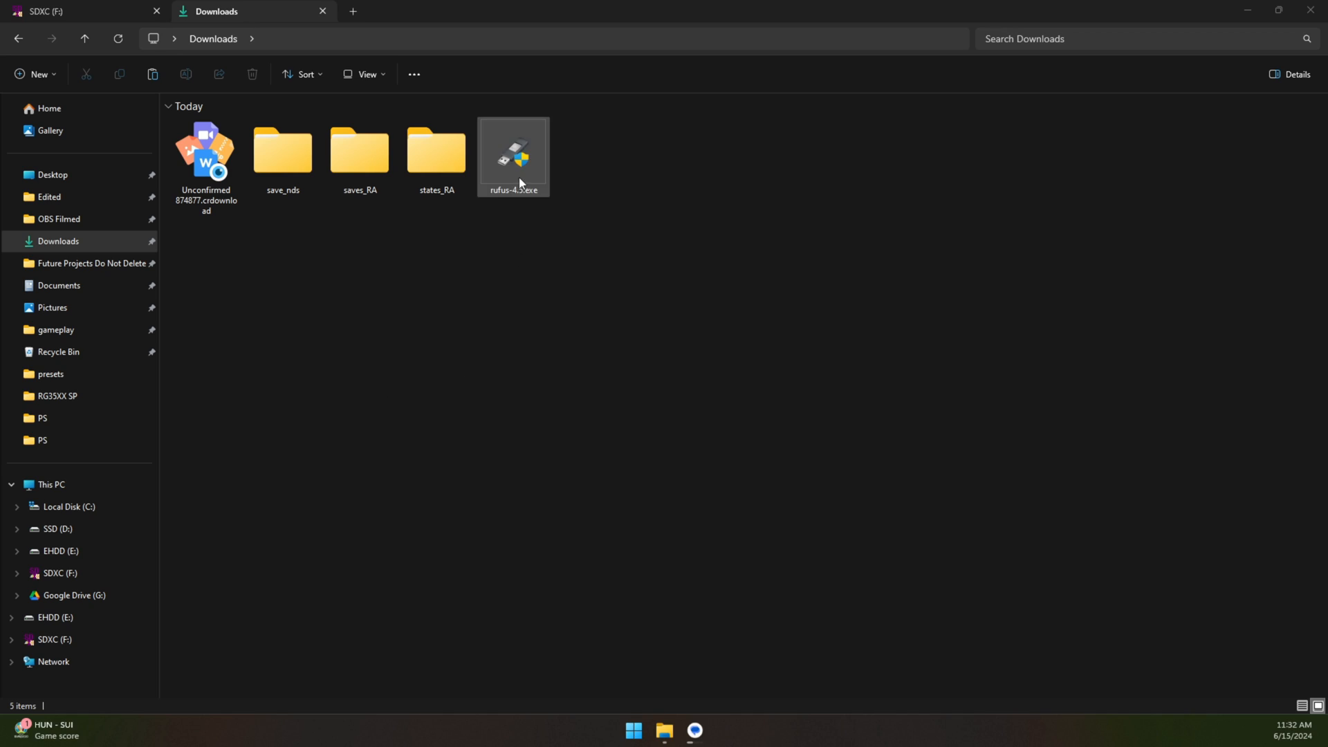
# Step: Run rufus-4.5.exe from Downloads so it detects the 64 GB card
pyautogui.click(512, 156)
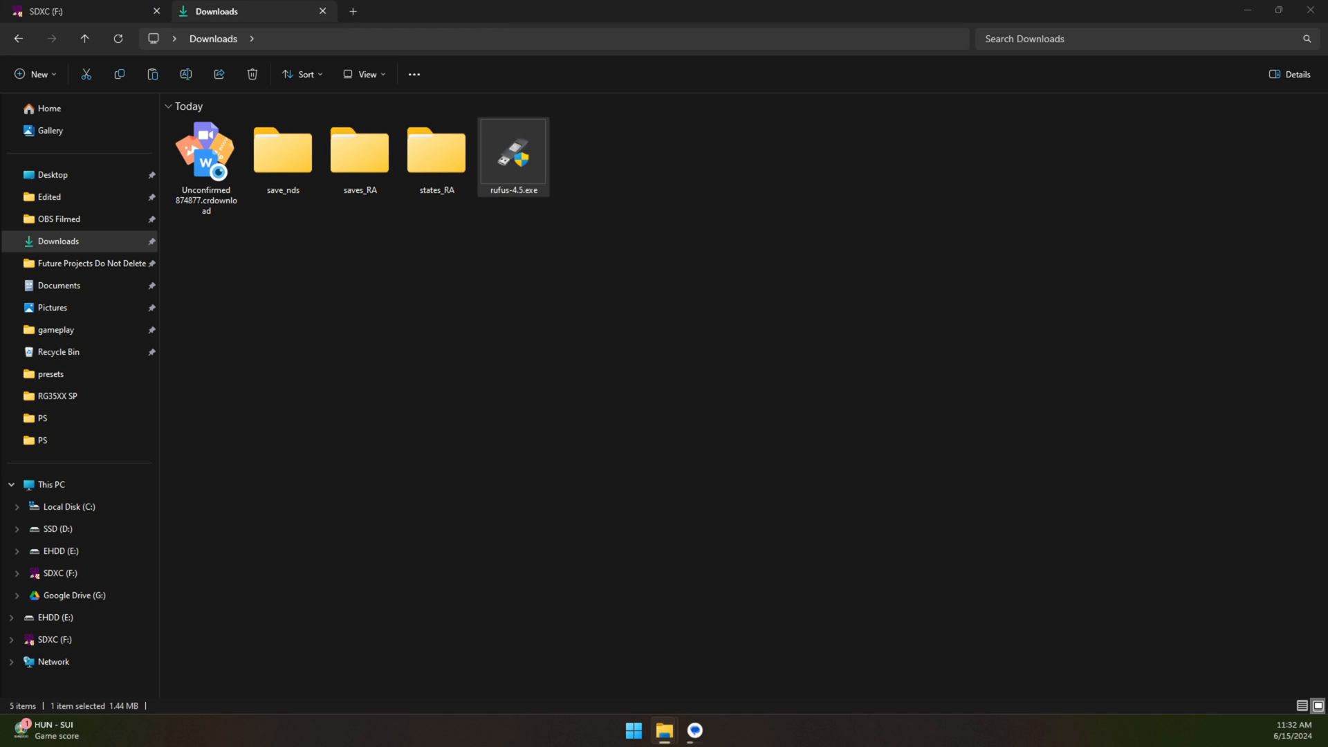
pyautogui.doubleClick(513, 154)
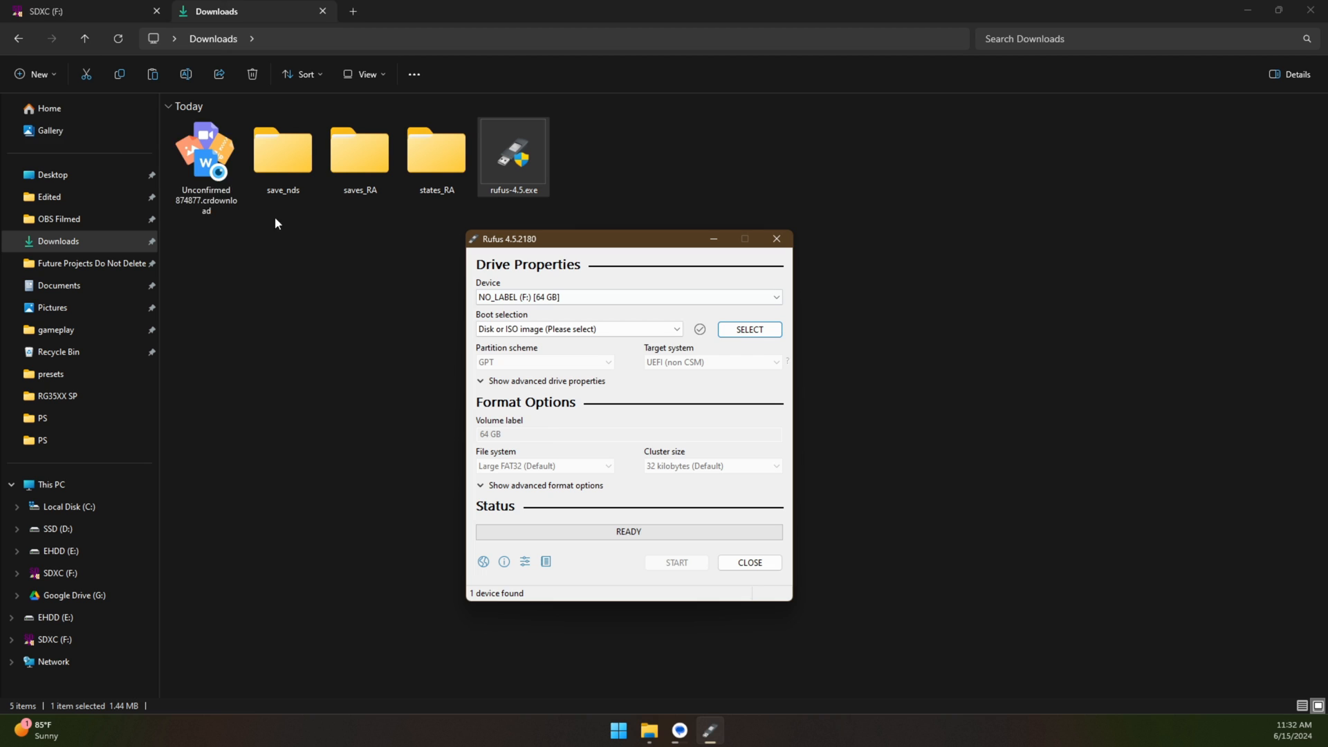
pyautogui.moveTo(555, 261)
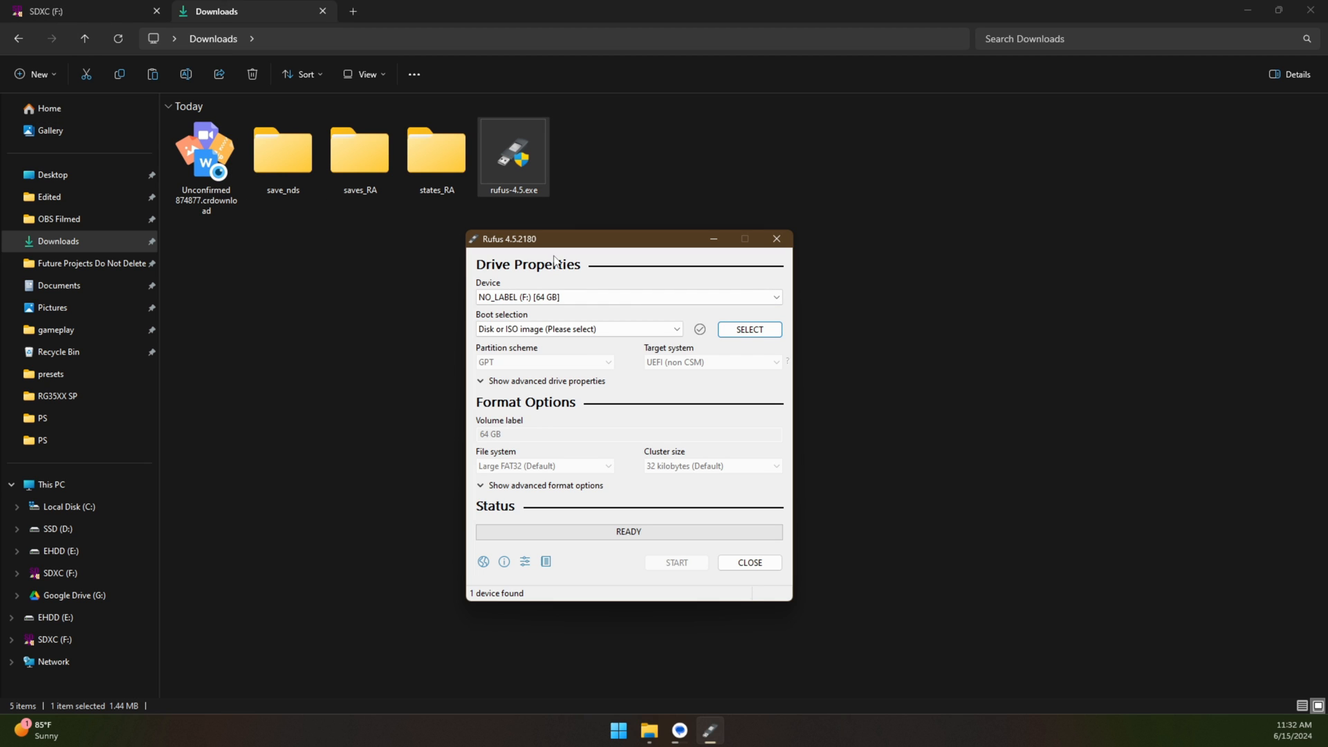
pyautogui.moveTo(396, 303)
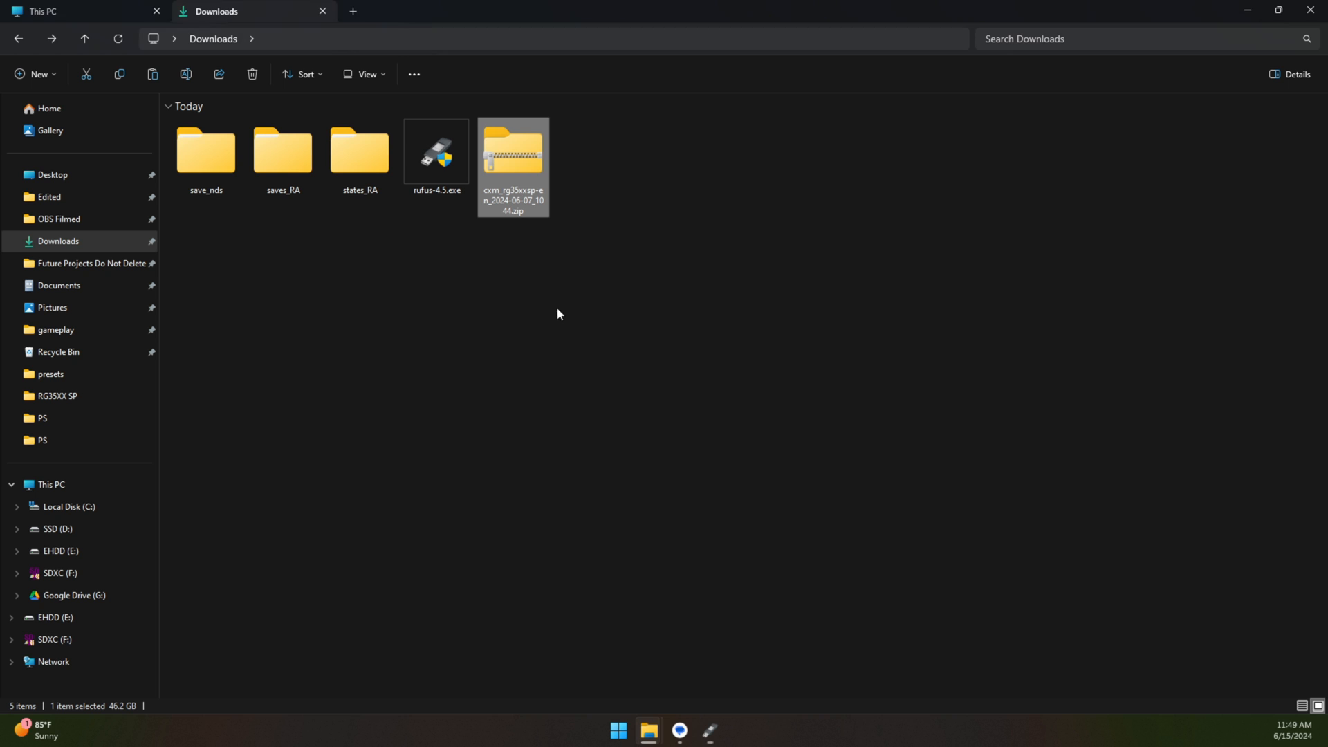
# Step: Extract All of the firmware zip into the suggested cxm_rg35xxsp-en_2024-06-07_1044 folder
pyautogui.rightClick(512, 152)
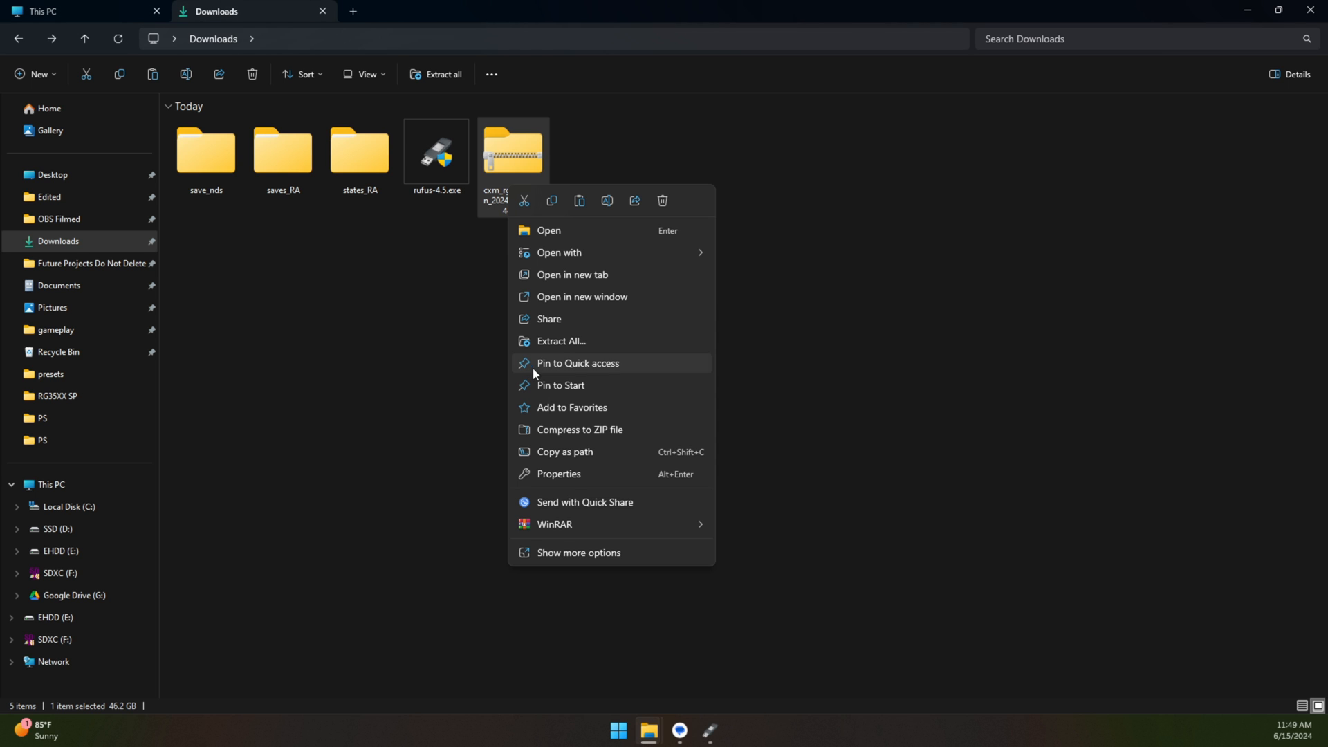
pyautogui.moveTo(598, 459)
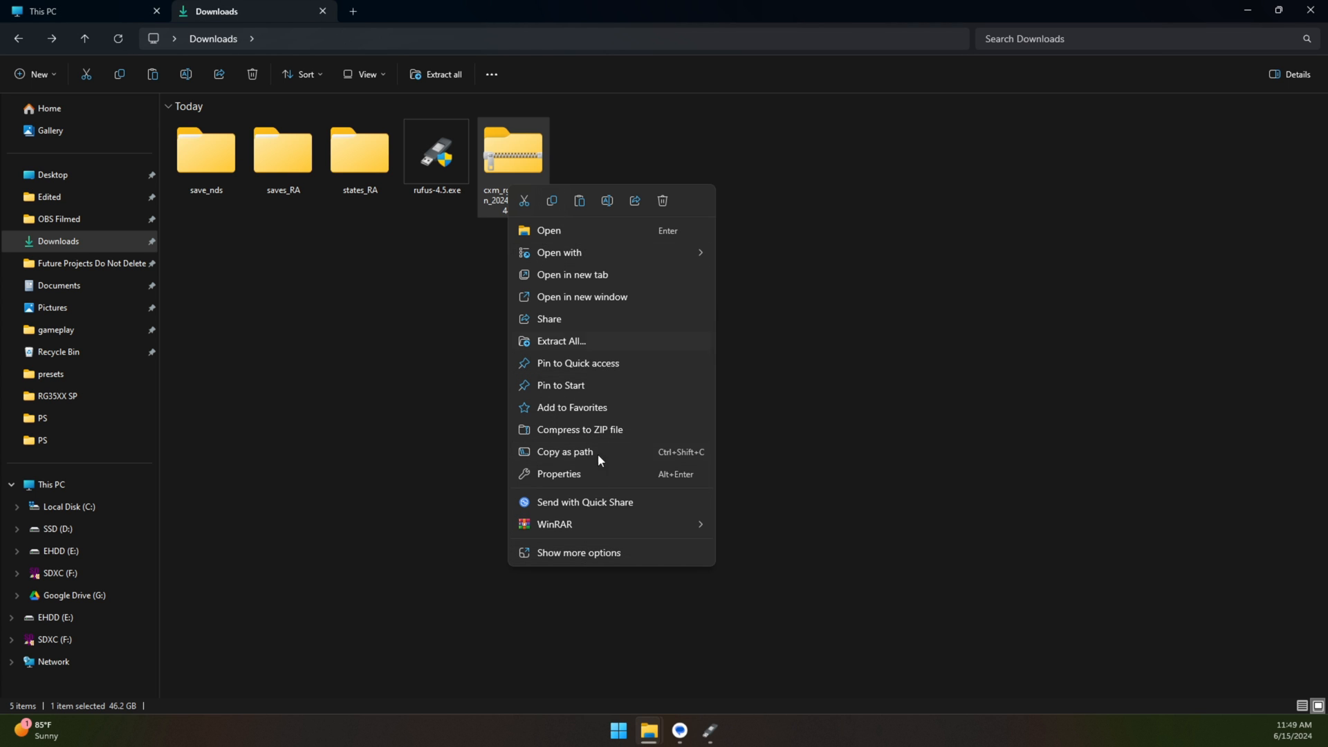
pyautogui.moveTo(549, 524)
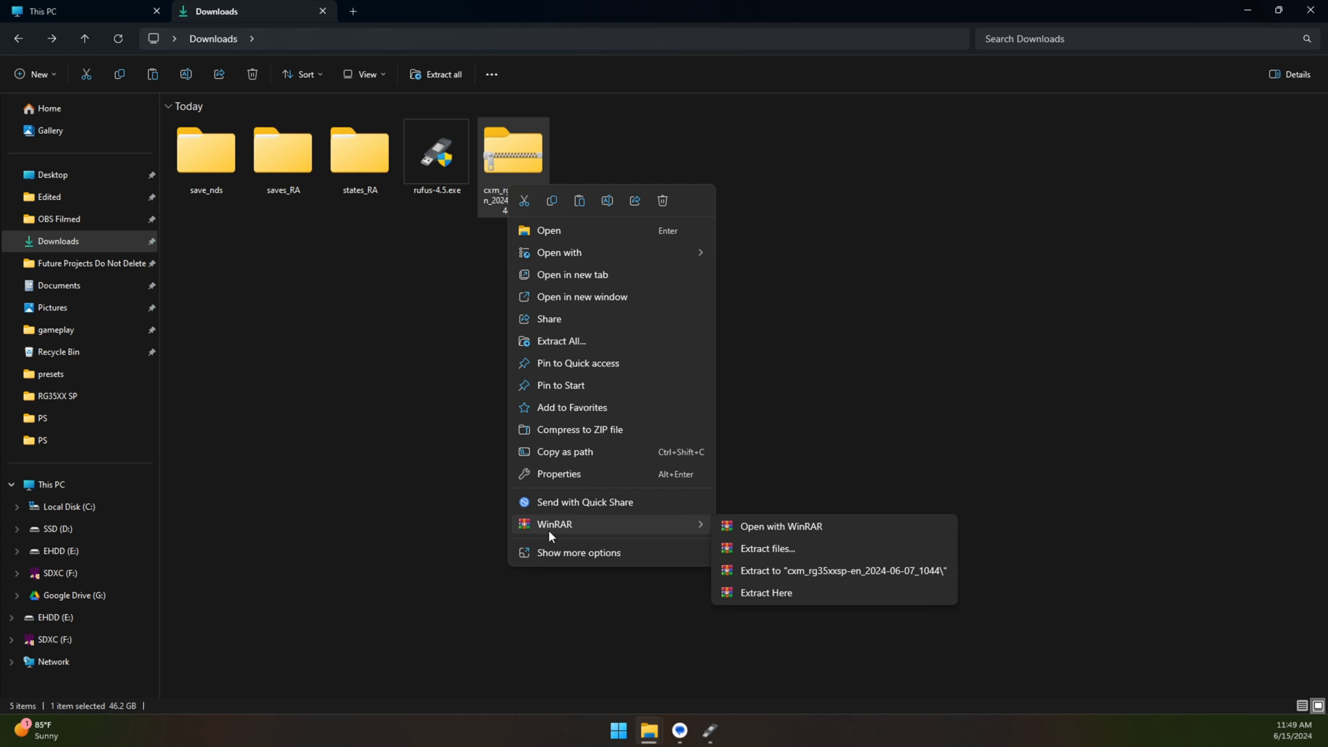
pyautogui.moveTo(559, 340)
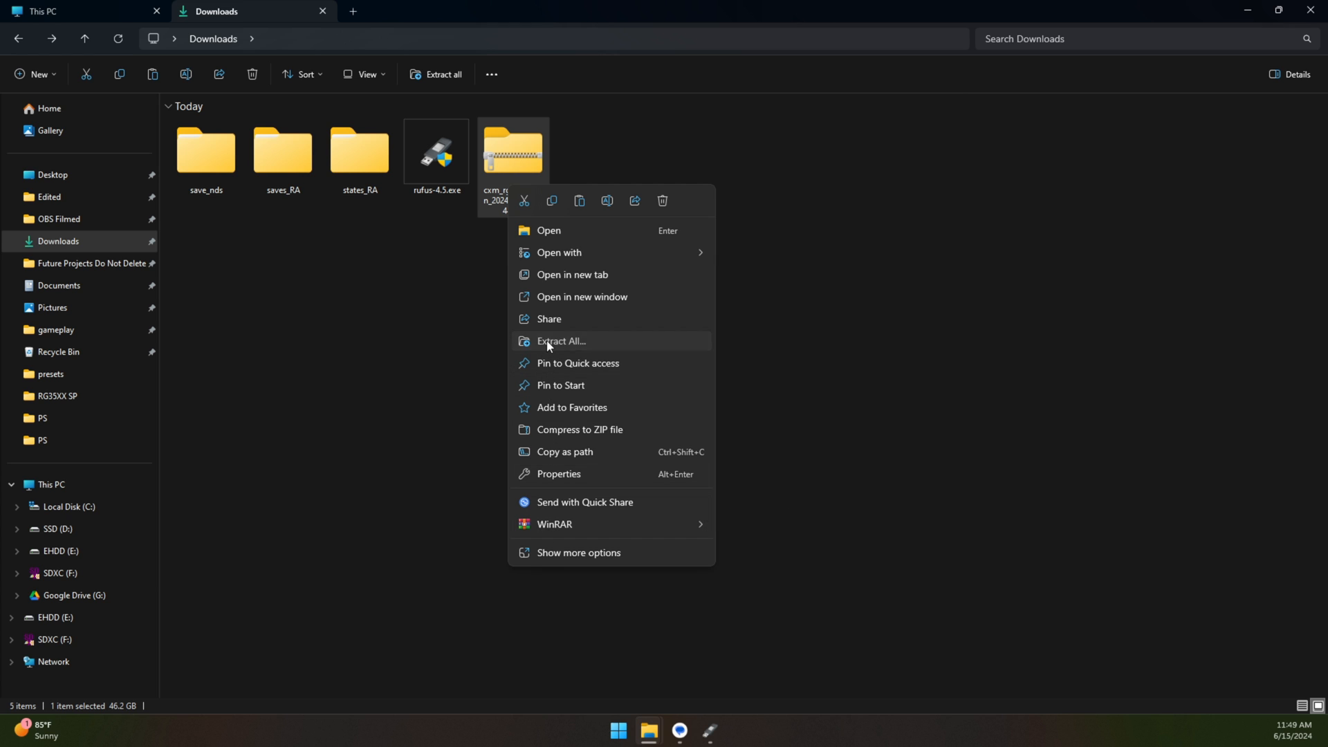
pyautogui.click(559, 341)
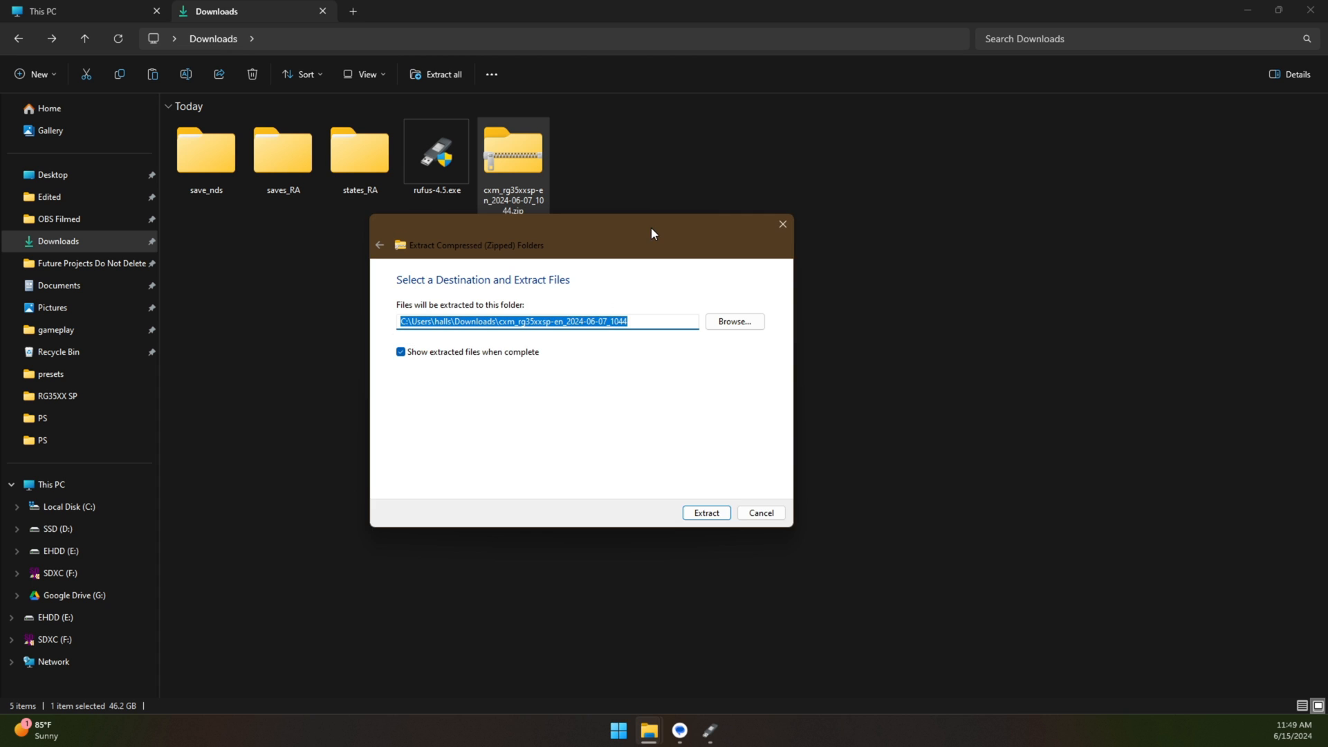
pyautogui.click(706, 512)
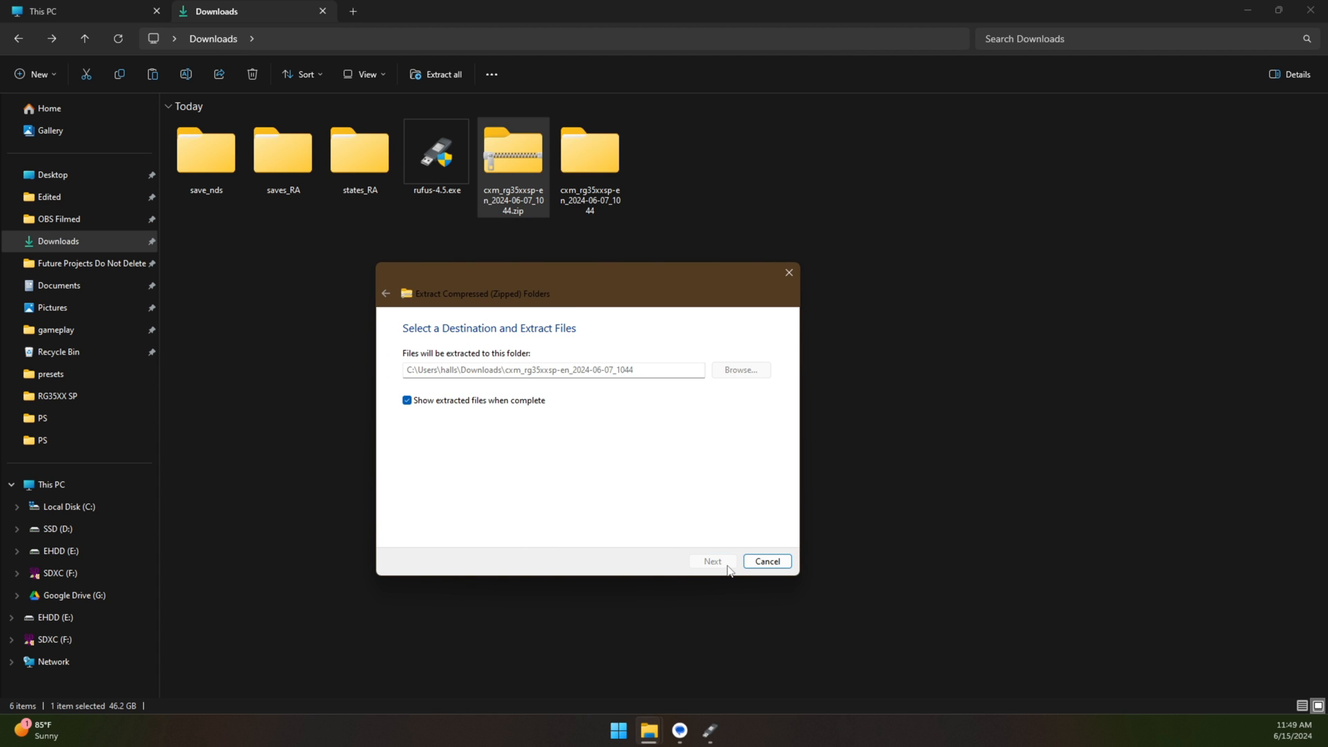
pyautogui.click(711, 561)
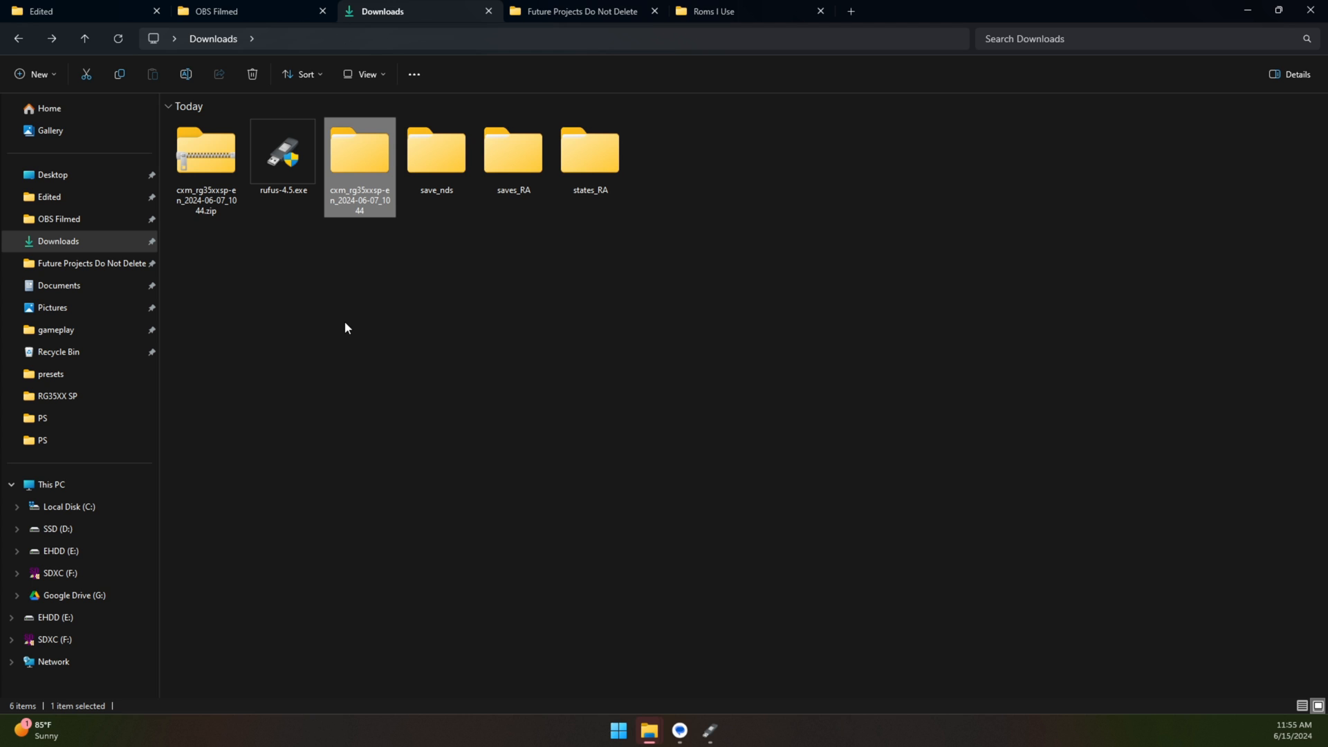
# Step: Open the extracted cxm_rg35xxsp-en_2024-06-07_1044 firmware folder
pyautogui.click(205, 157)
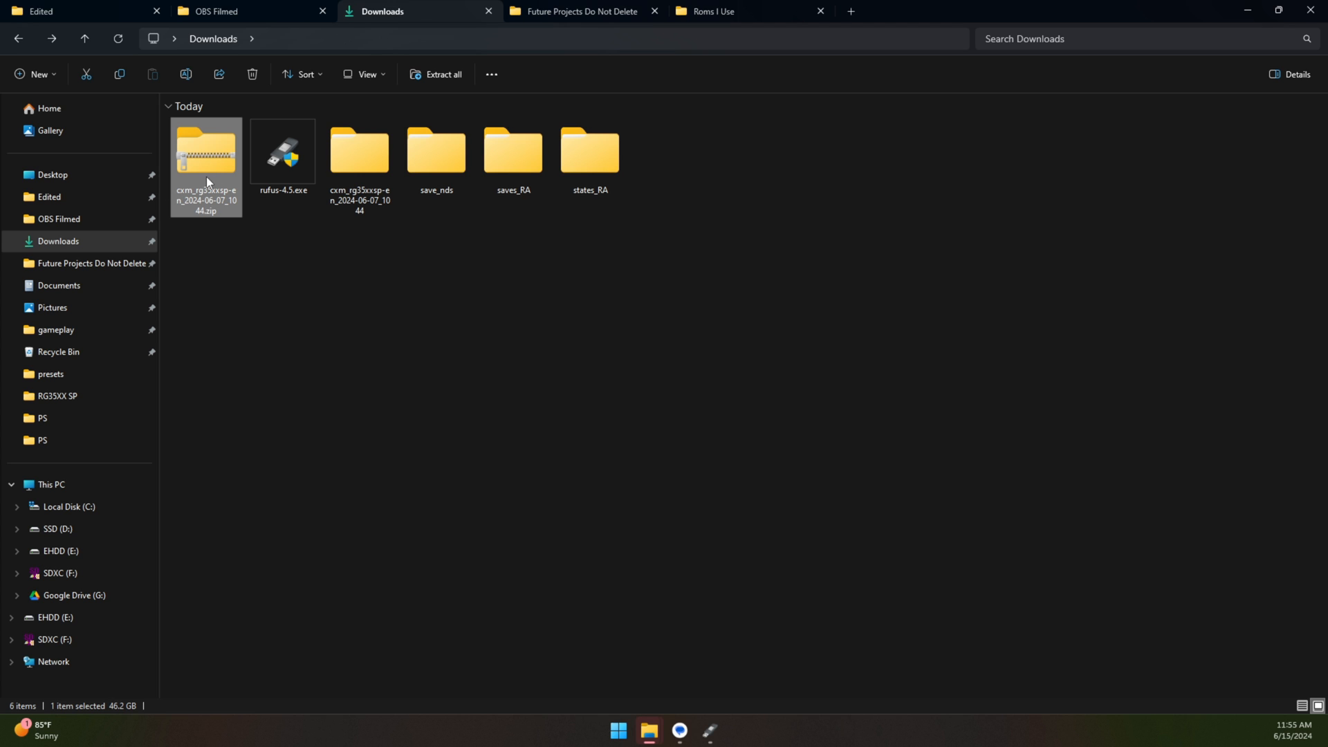
pyautogui.moveTo(280, 289)
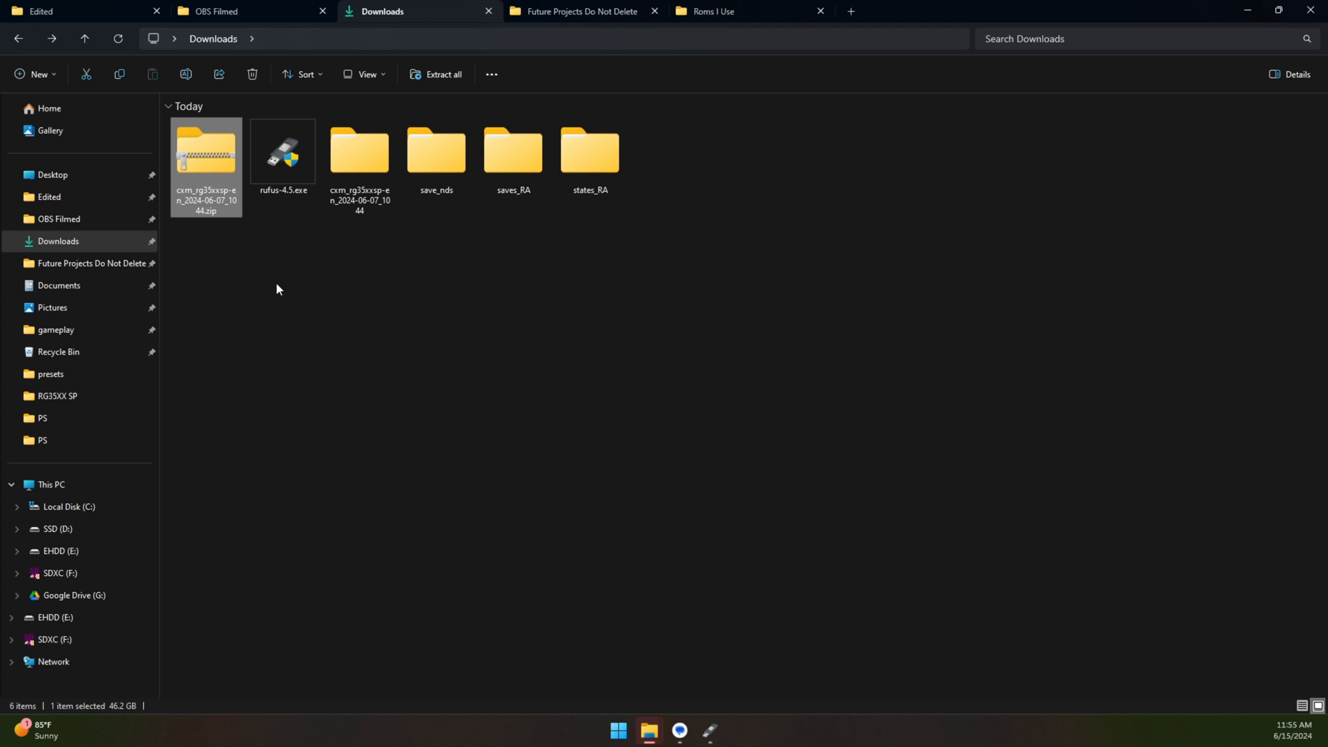
pyautogui.click(359, 151)
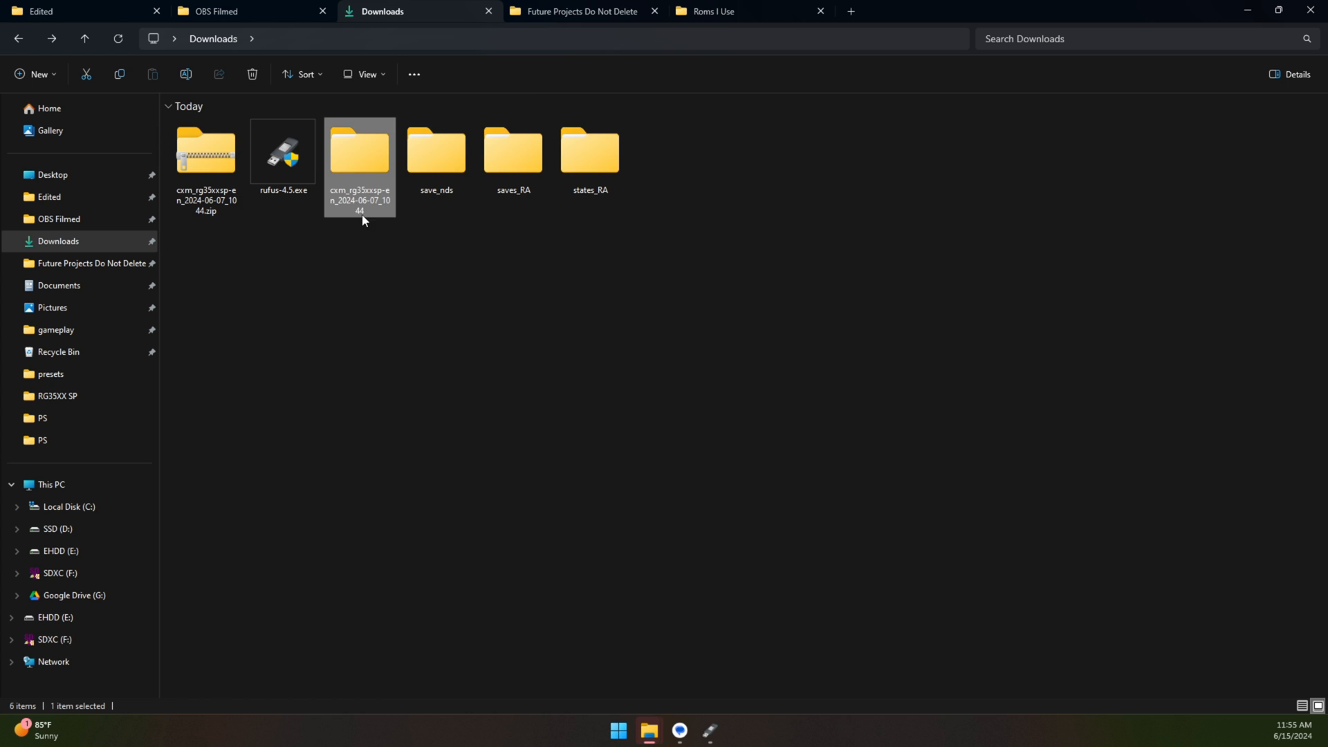
pyautogui.doubleClick(359, 150)
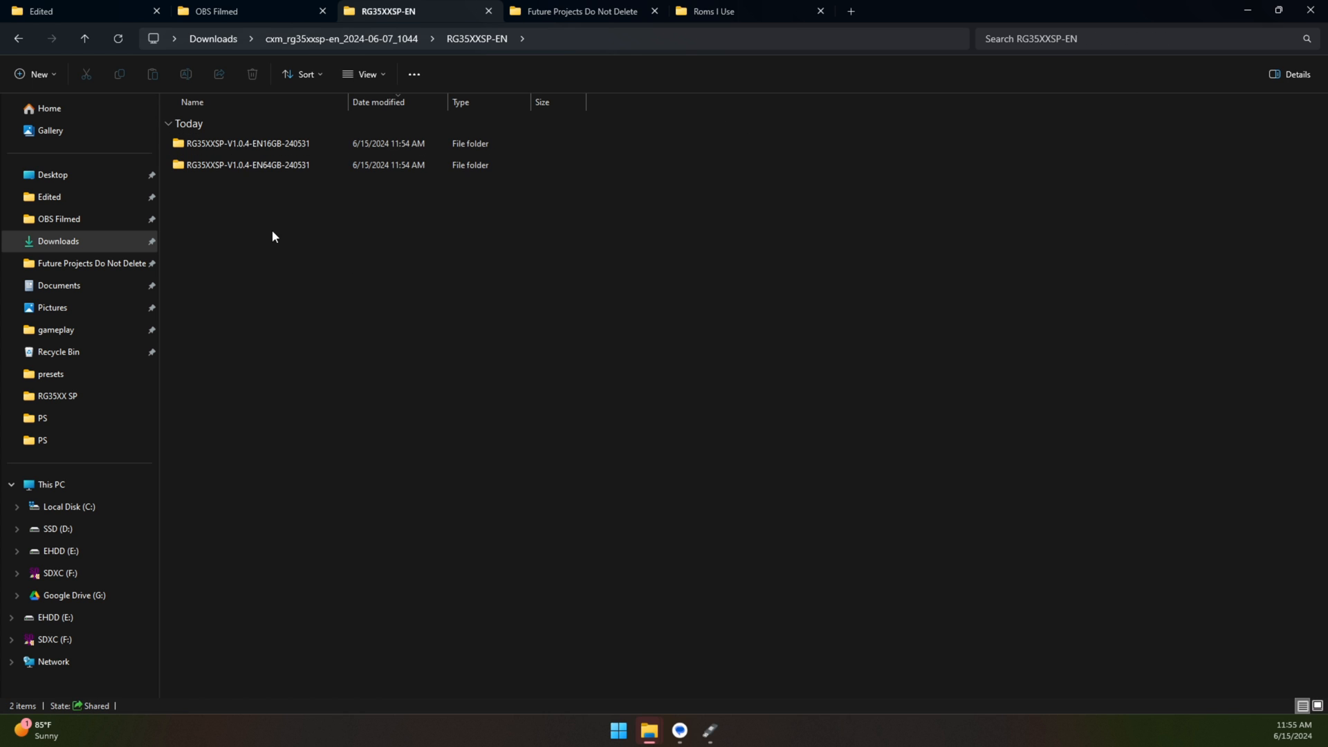
pyautogui.moveTo(265, 199)
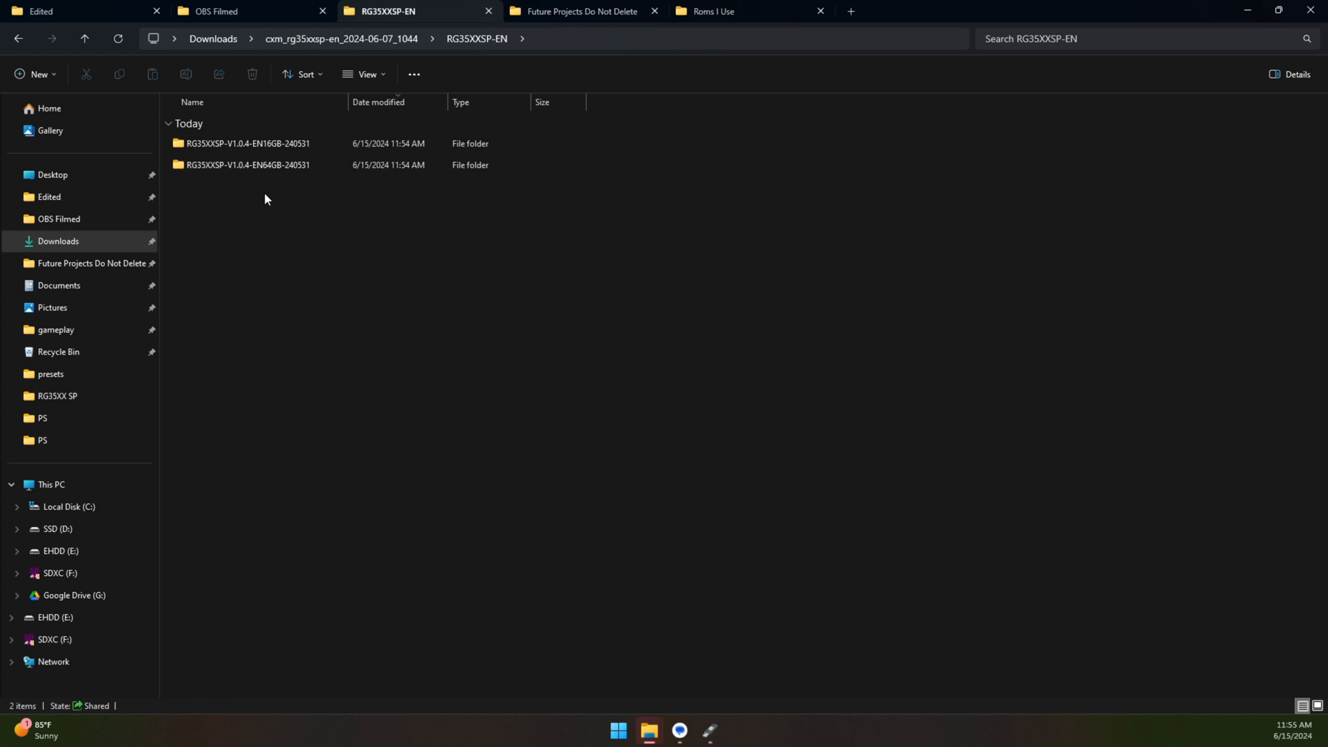
pyautogui.moveTo(246, 146)
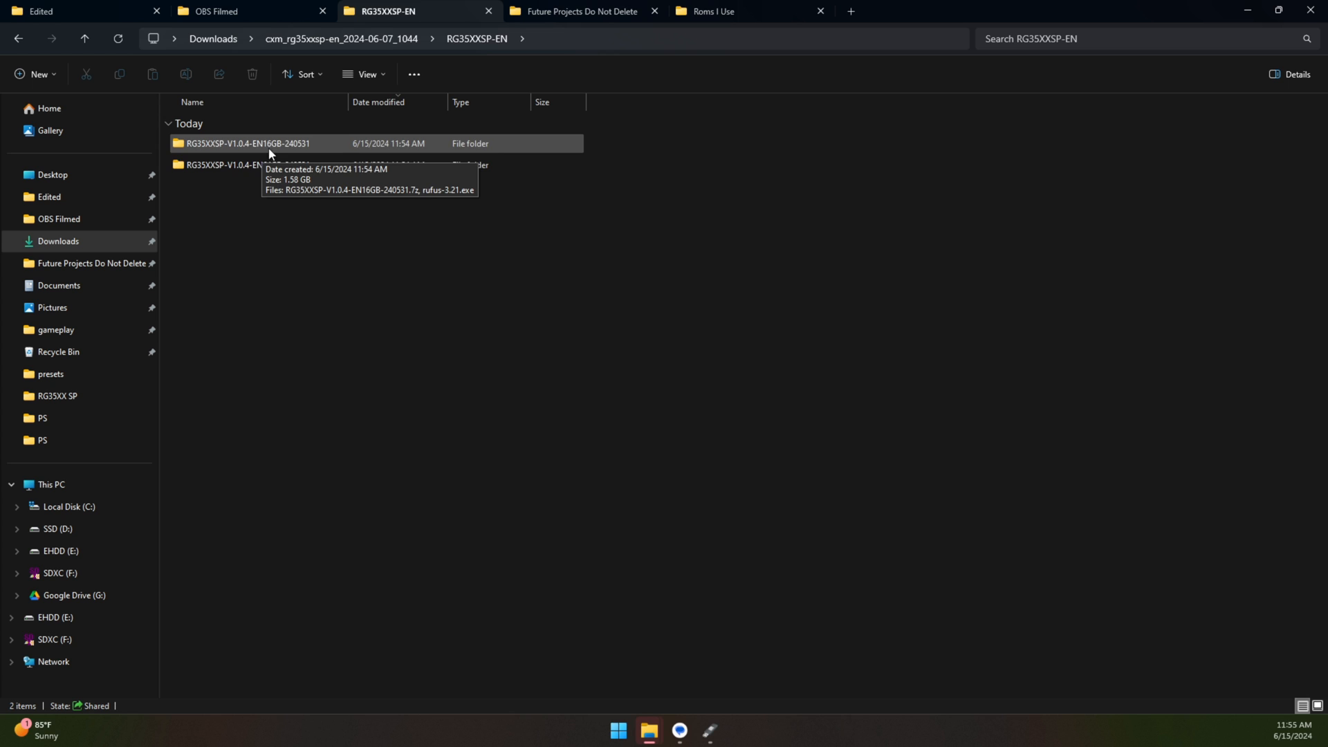
pyautogui.moveTo(309, 230)
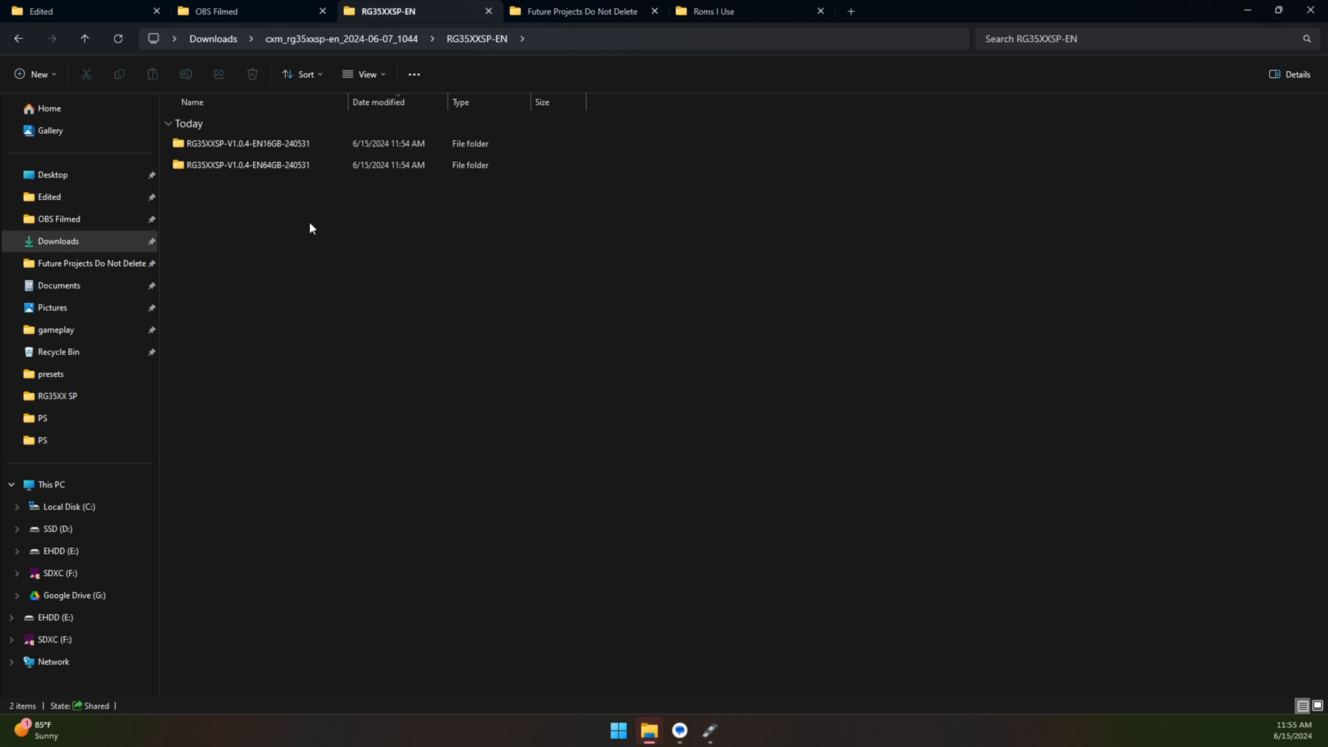
pyautogui.moveTo(273, 227)
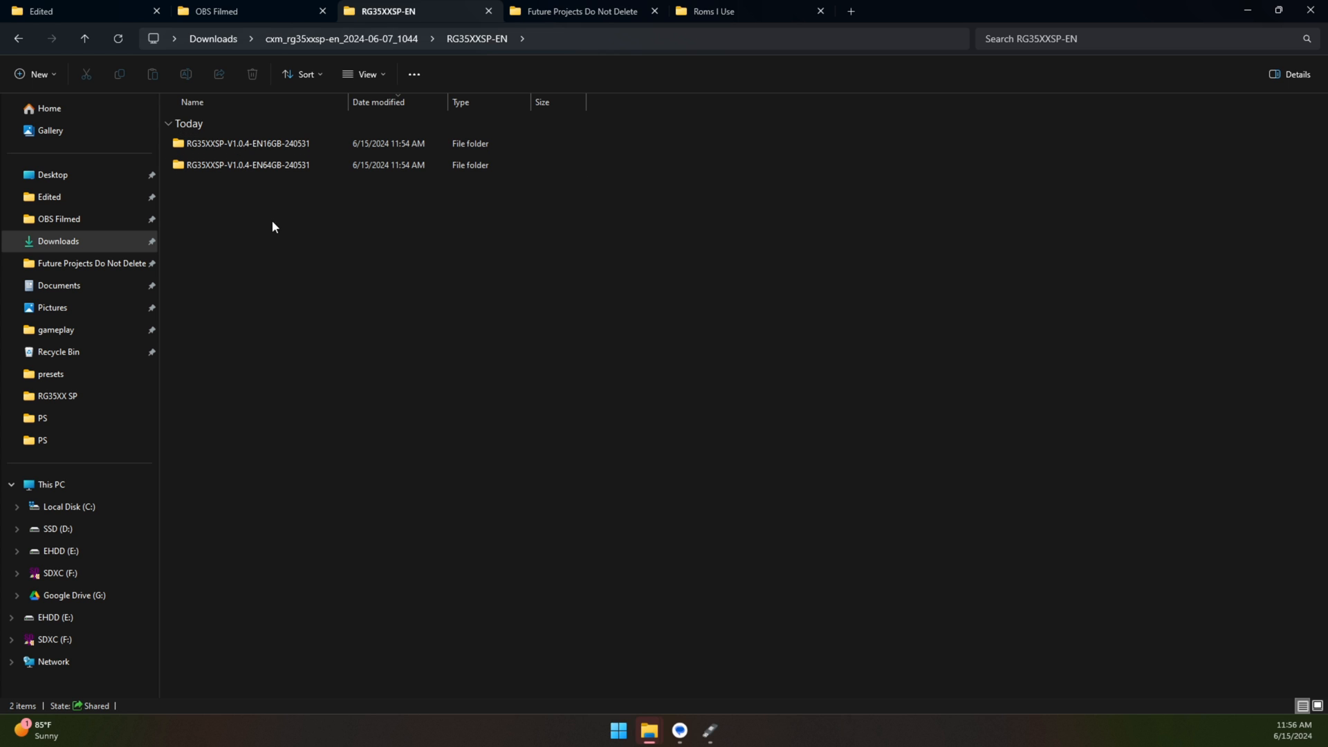
pyautogui.moveTo(309, 219)
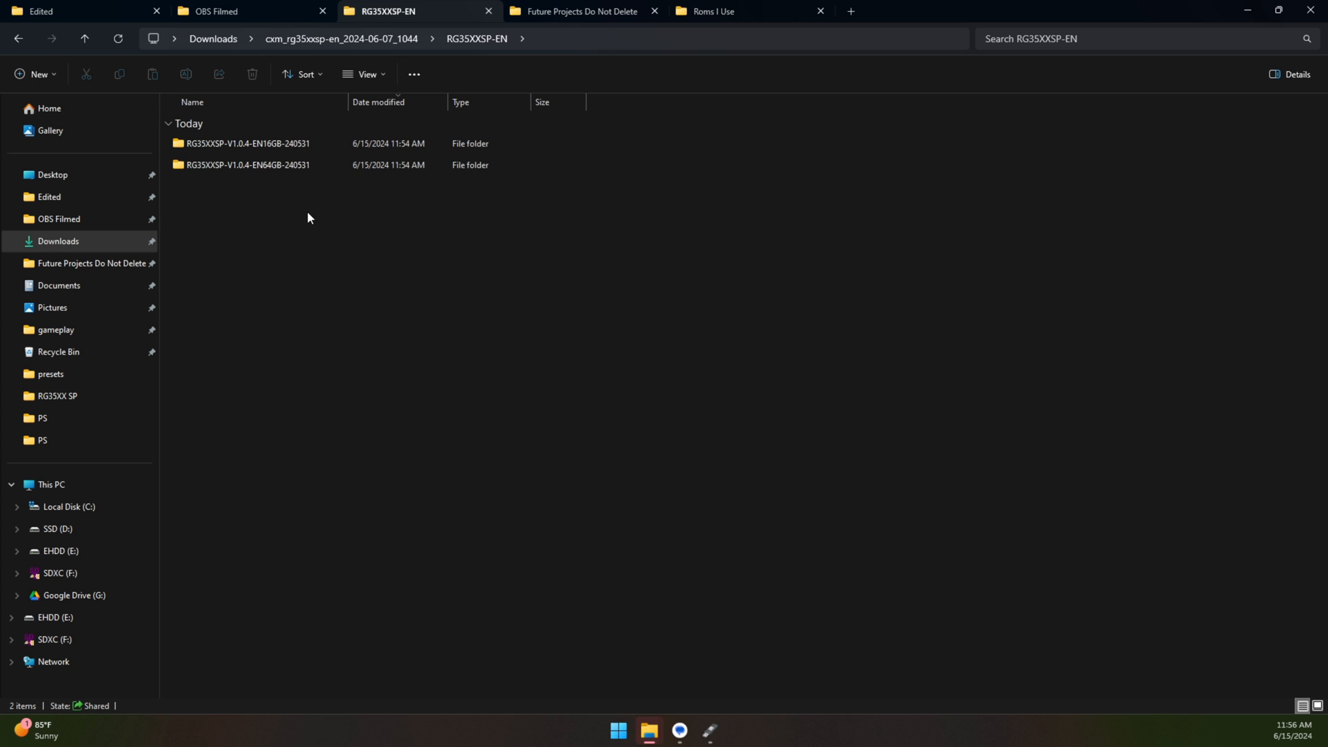
# Step: Open RG35XXSP-V1.0.4-EN64GB-240531 and go to the 7-Zip download page
pyautogui.click(254, 165)
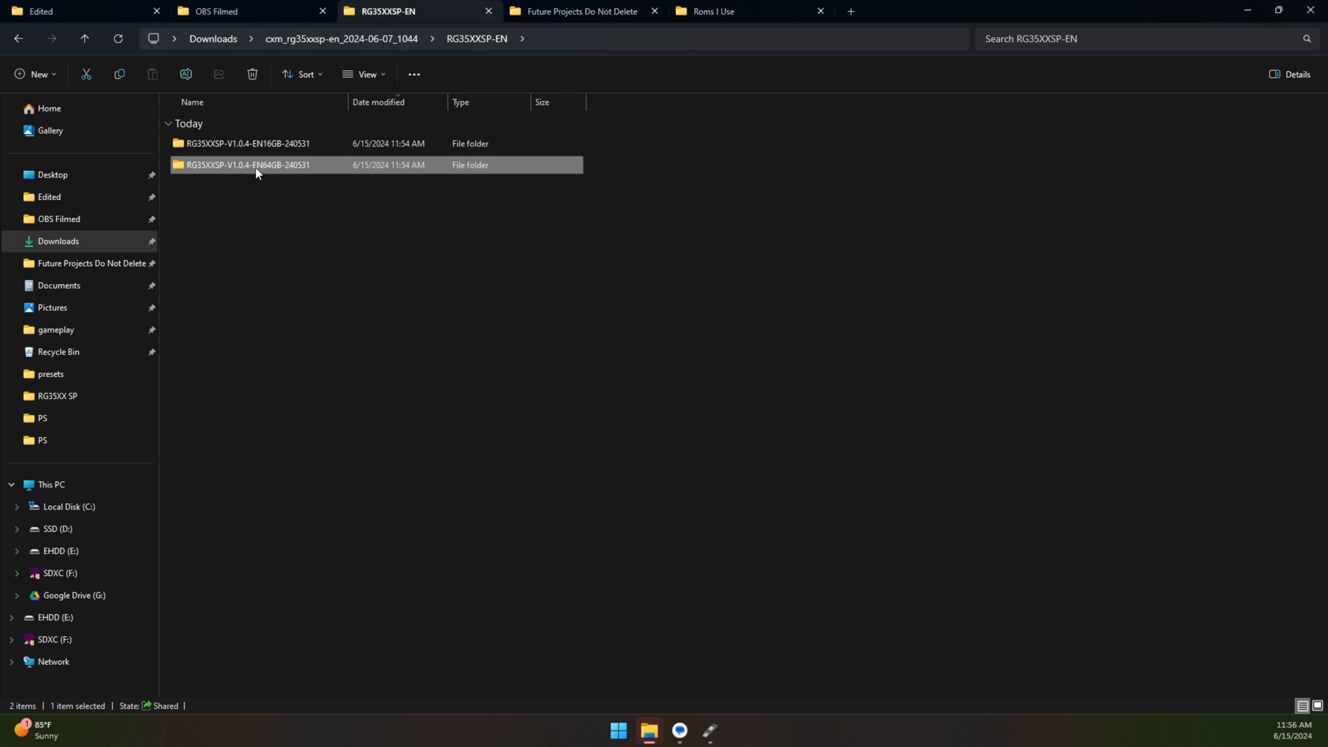
pyautogui.doubleClick(248, 164)
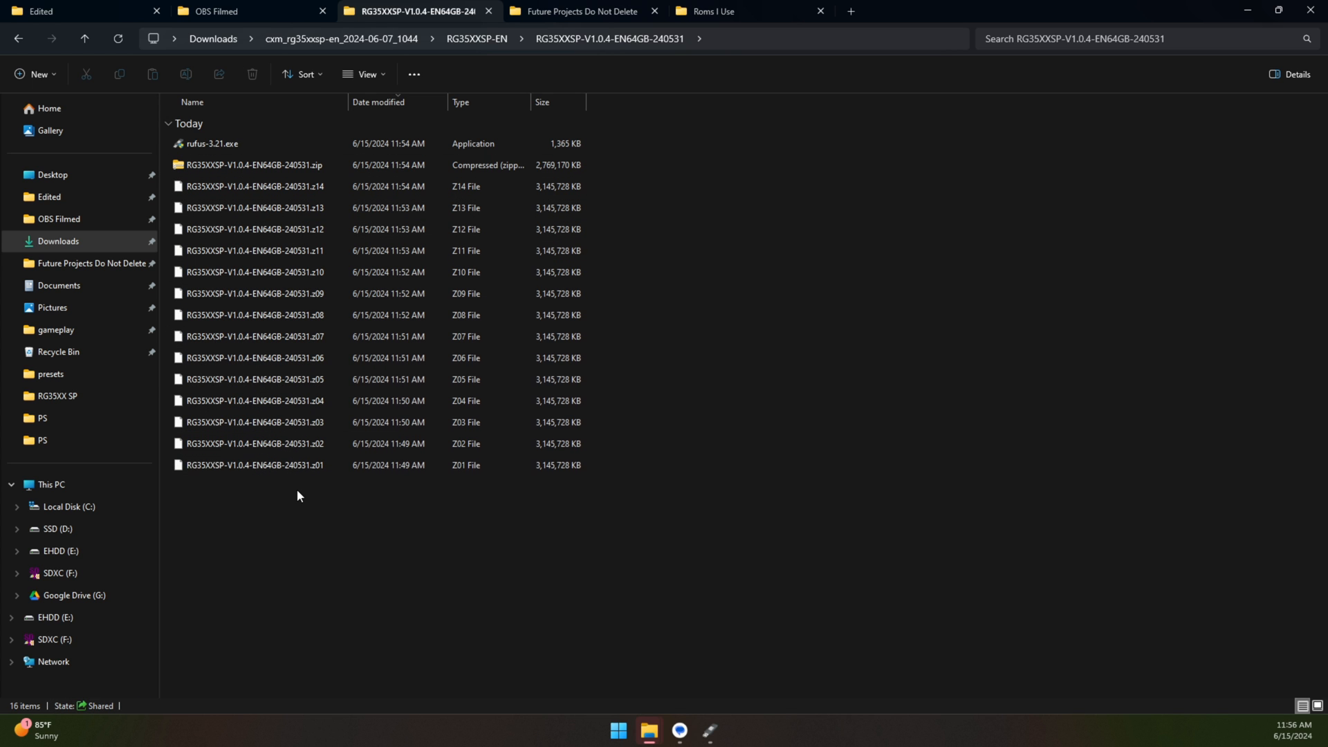
pyautogui.moveTo(258, 227)
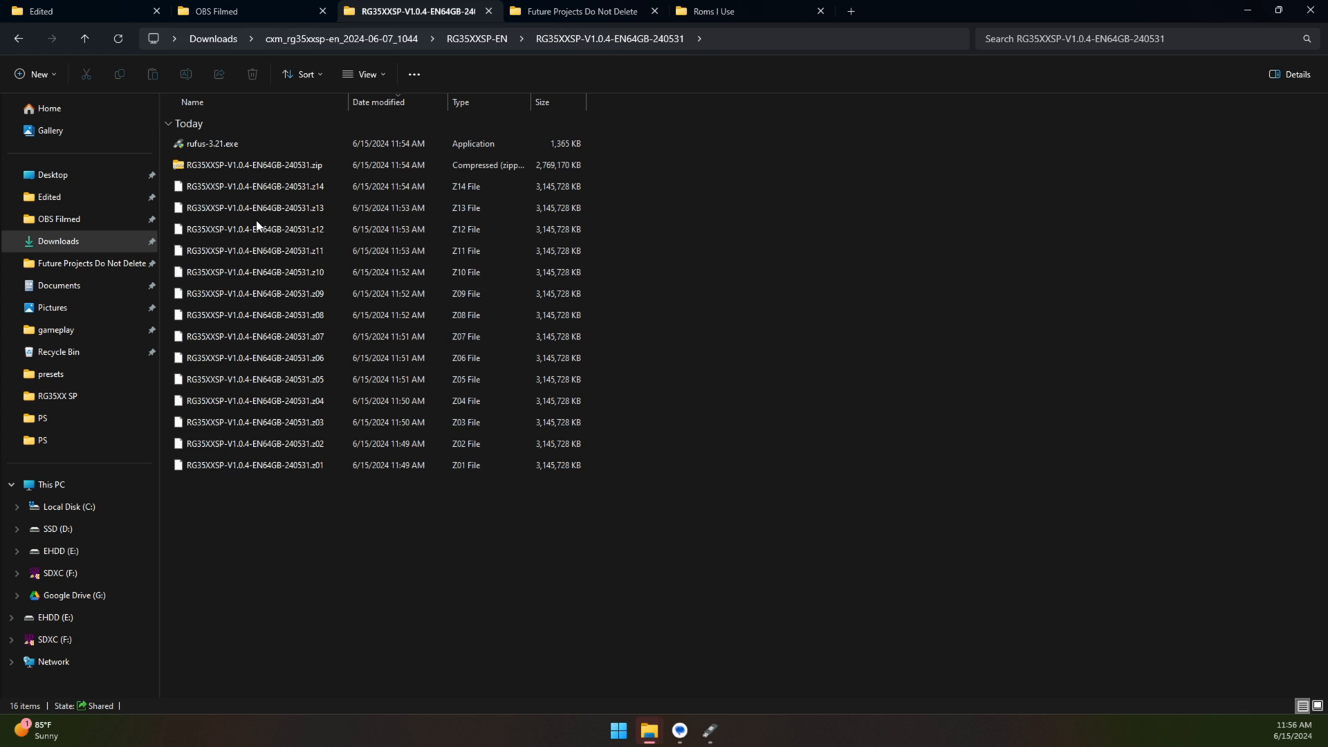
pyautogui.moveTo(258, 291)
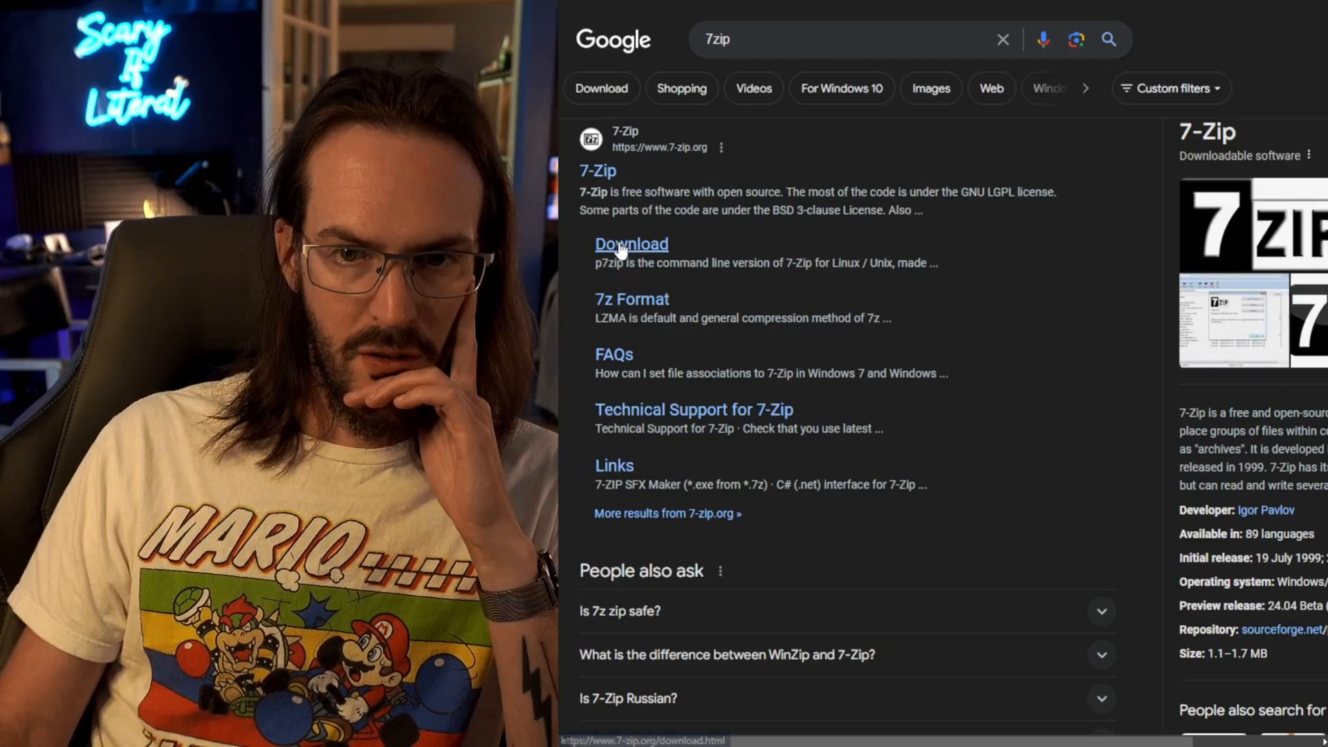
pyautogui.click(630, 244)
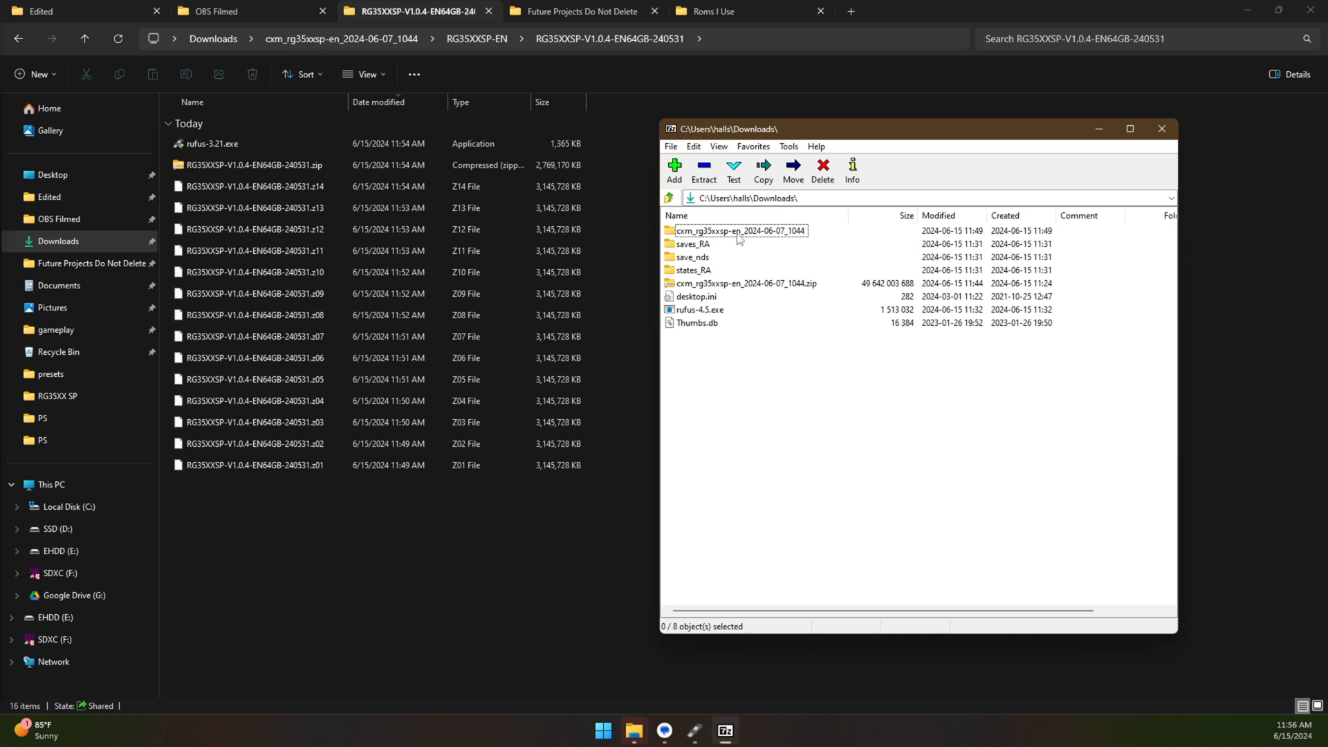
# Step: Extract all split parts in RG35XXSP-V1.0.4-EN64GB-240531 with 7-Zip
pyautogui.doubleClick(739, 230)
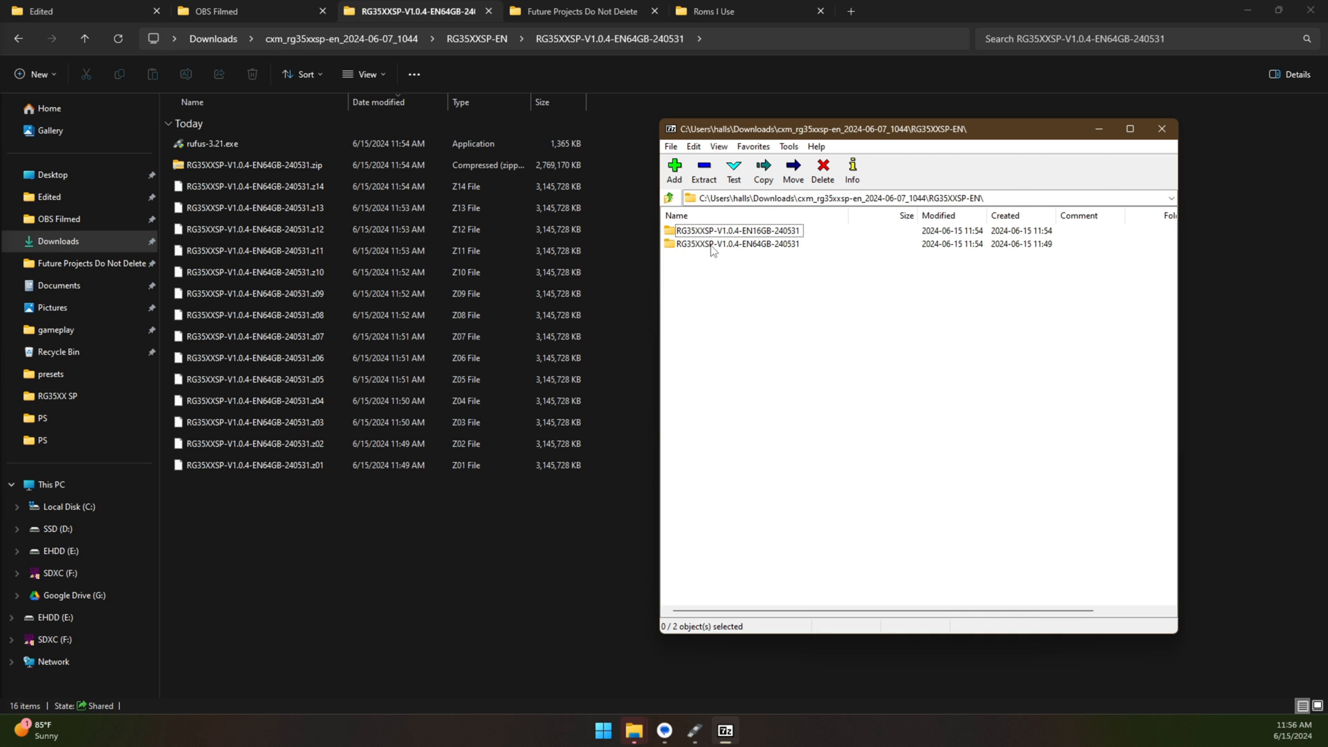
pyautogui.doubleClick(739, 243)
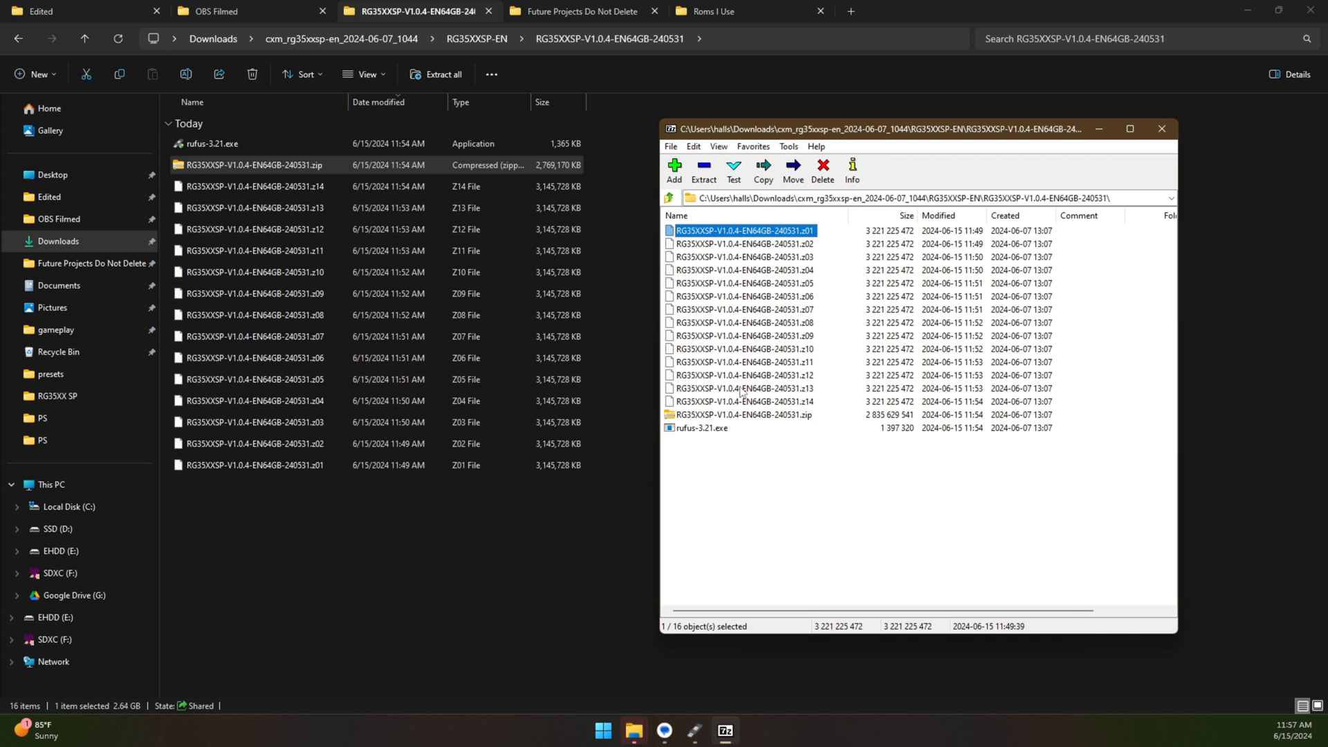
pyautogui.click(743, 401)
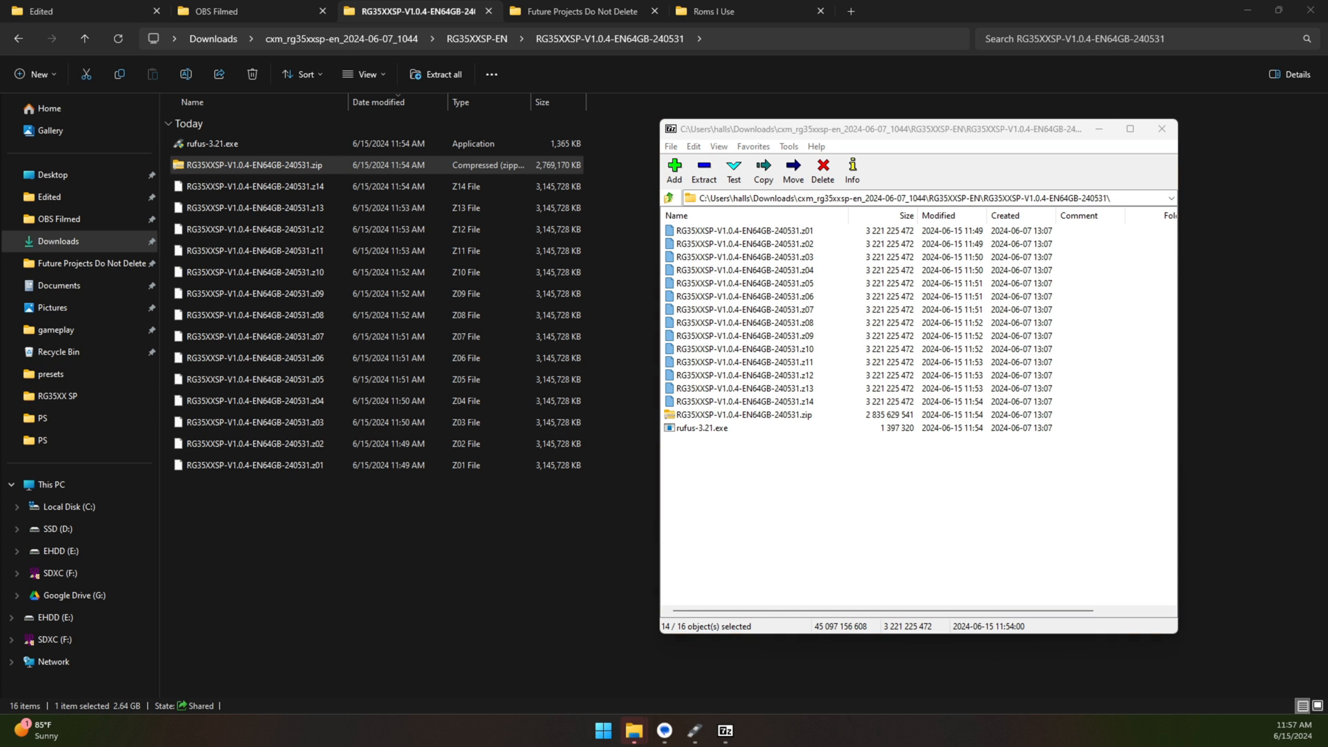
pyautogui.click(702, 169)
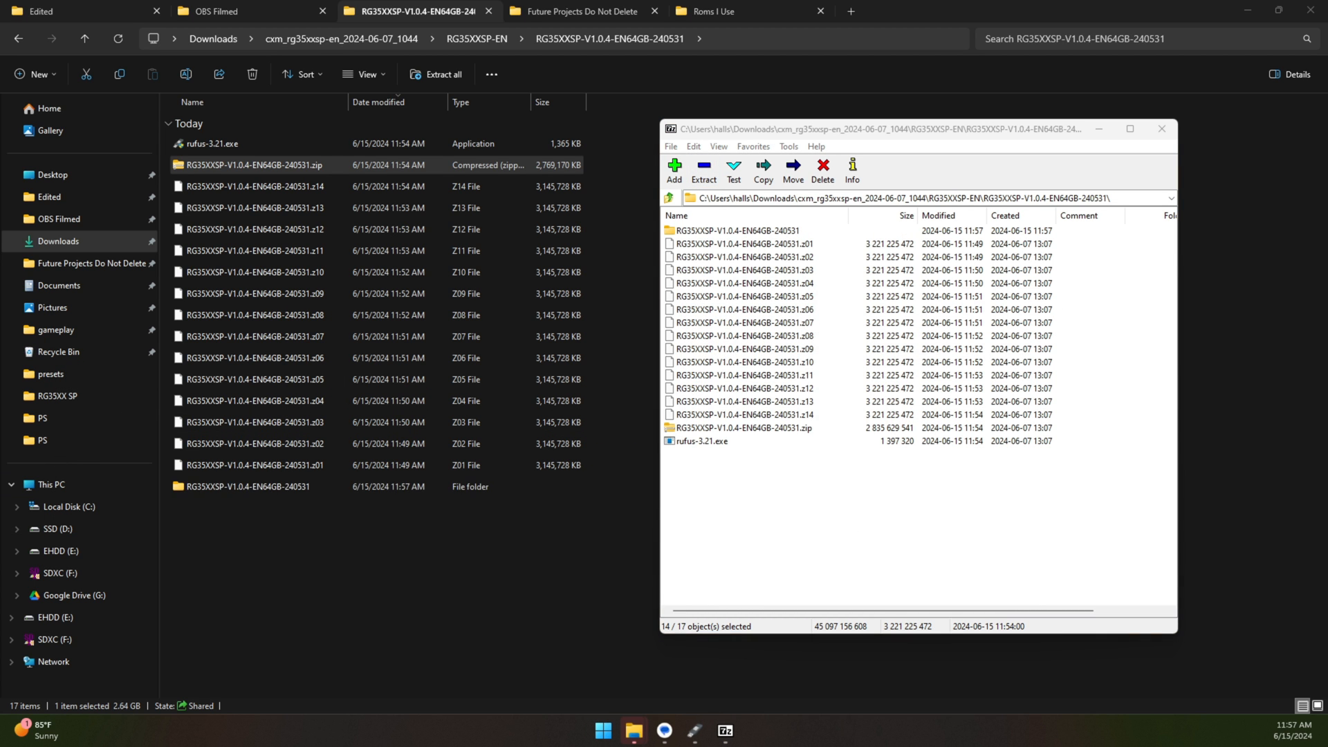
pyautogui.click(702, 171)
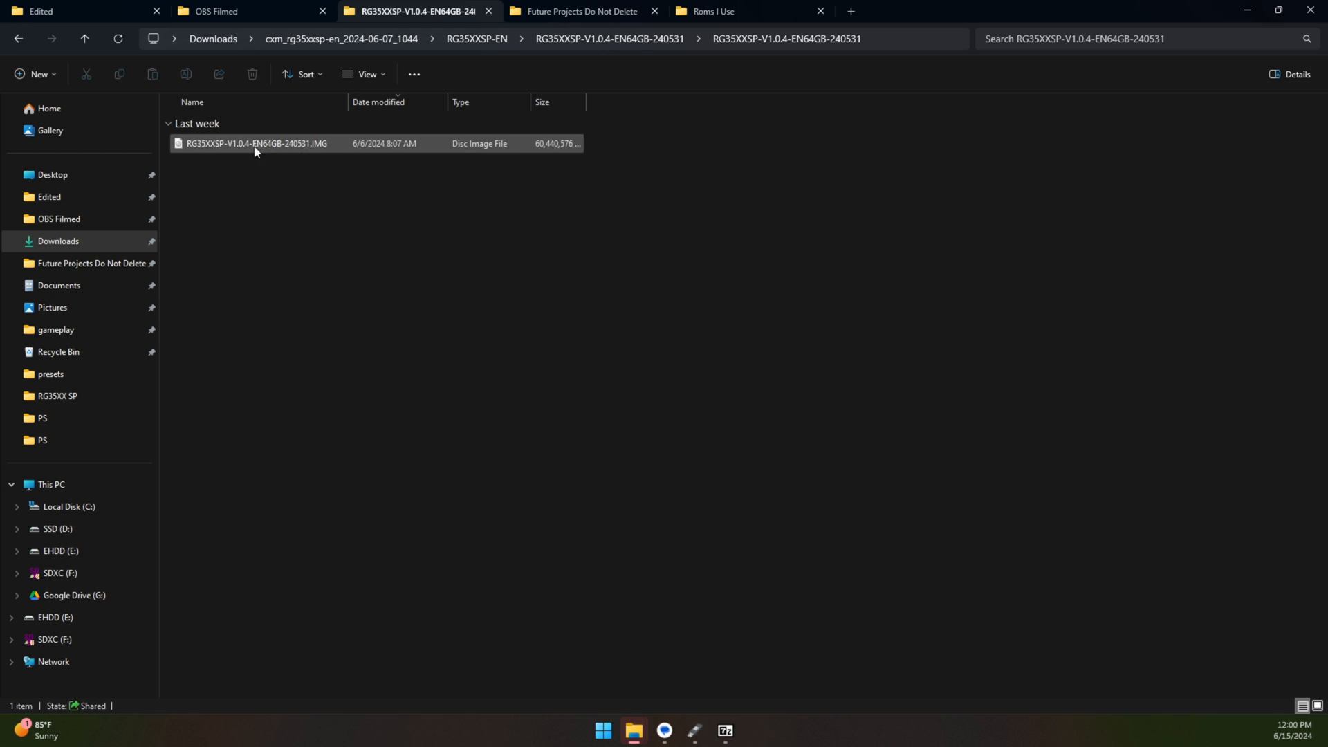
# Step: Copy the RG35XXSP-V1.0.4 IMG file up into the 64GB firmware folder
pyautogui.click(256, 143)
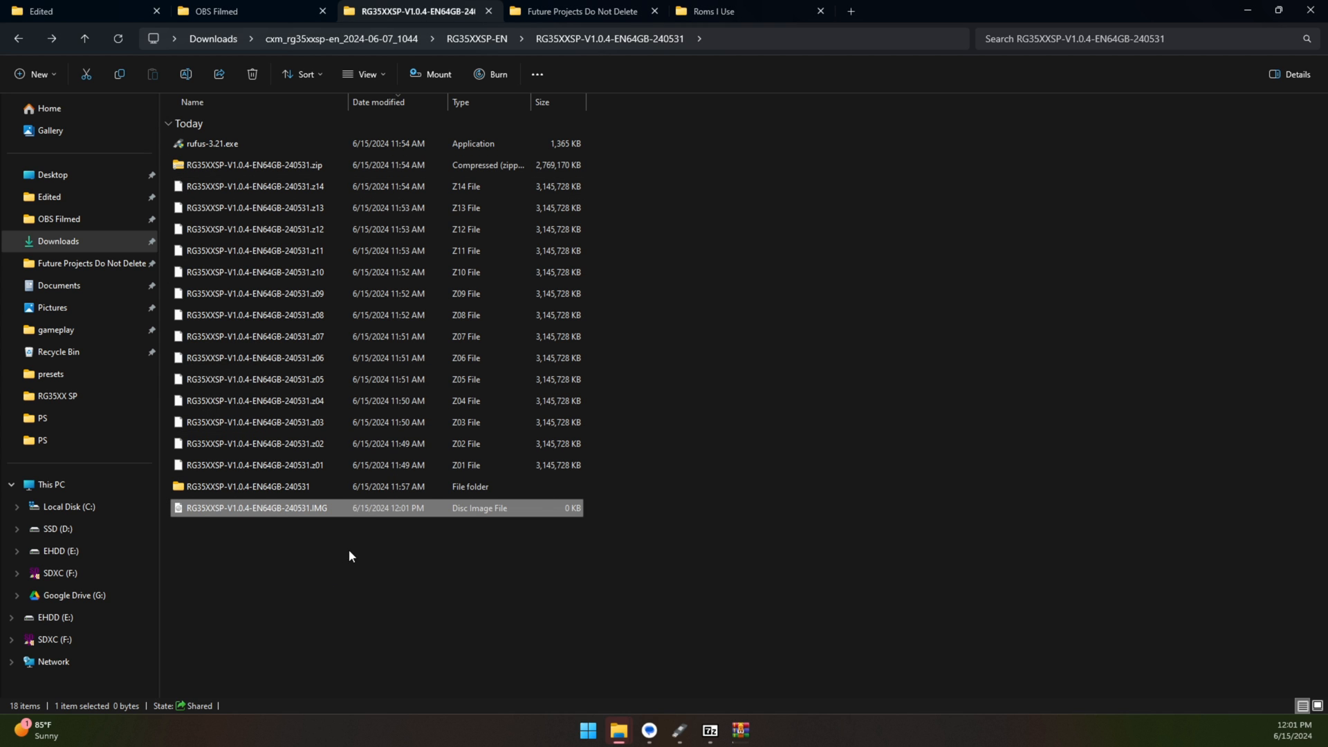
pyautogui.doubleClick(250, 164)
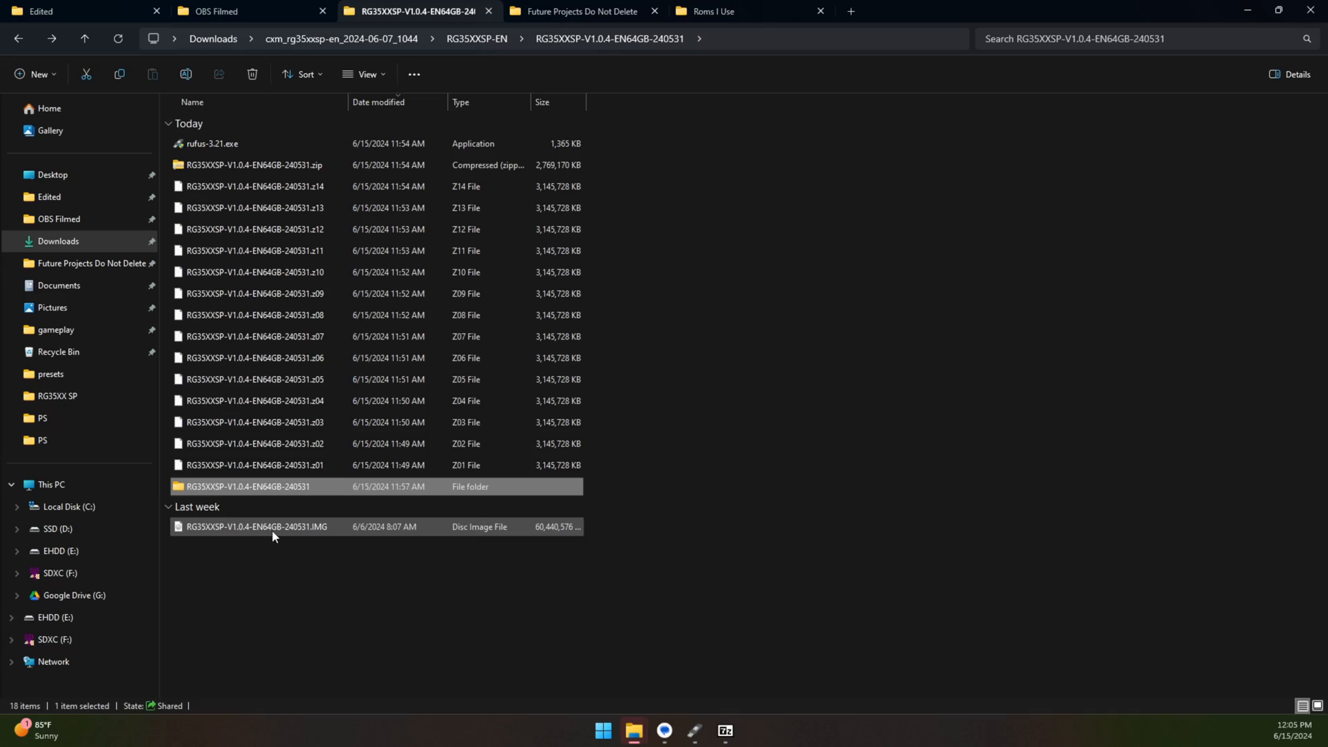
# Step: Check the RG35XXSP-V1.0.4 IMG in the extracted subfolder, then return to the parent firmware folder
pyautogui.click(254, 526)
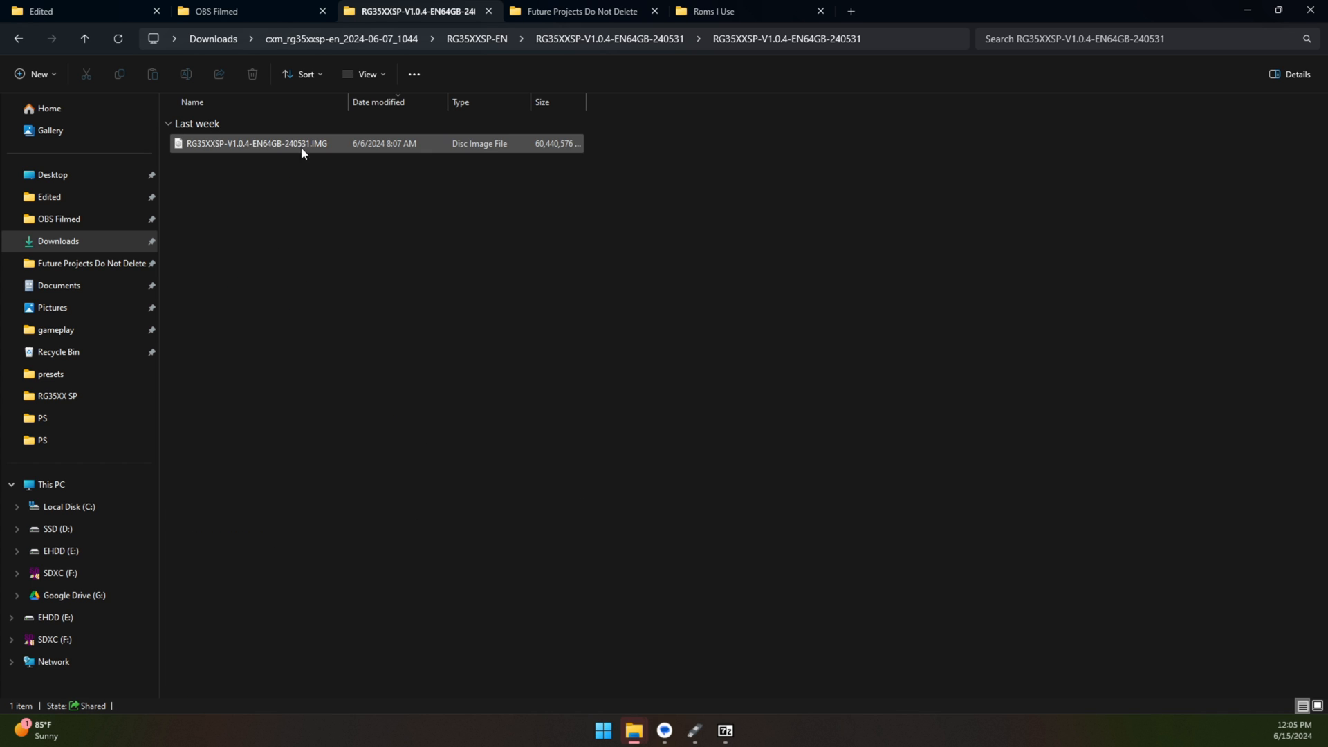
pyautogui.click(539, 166)
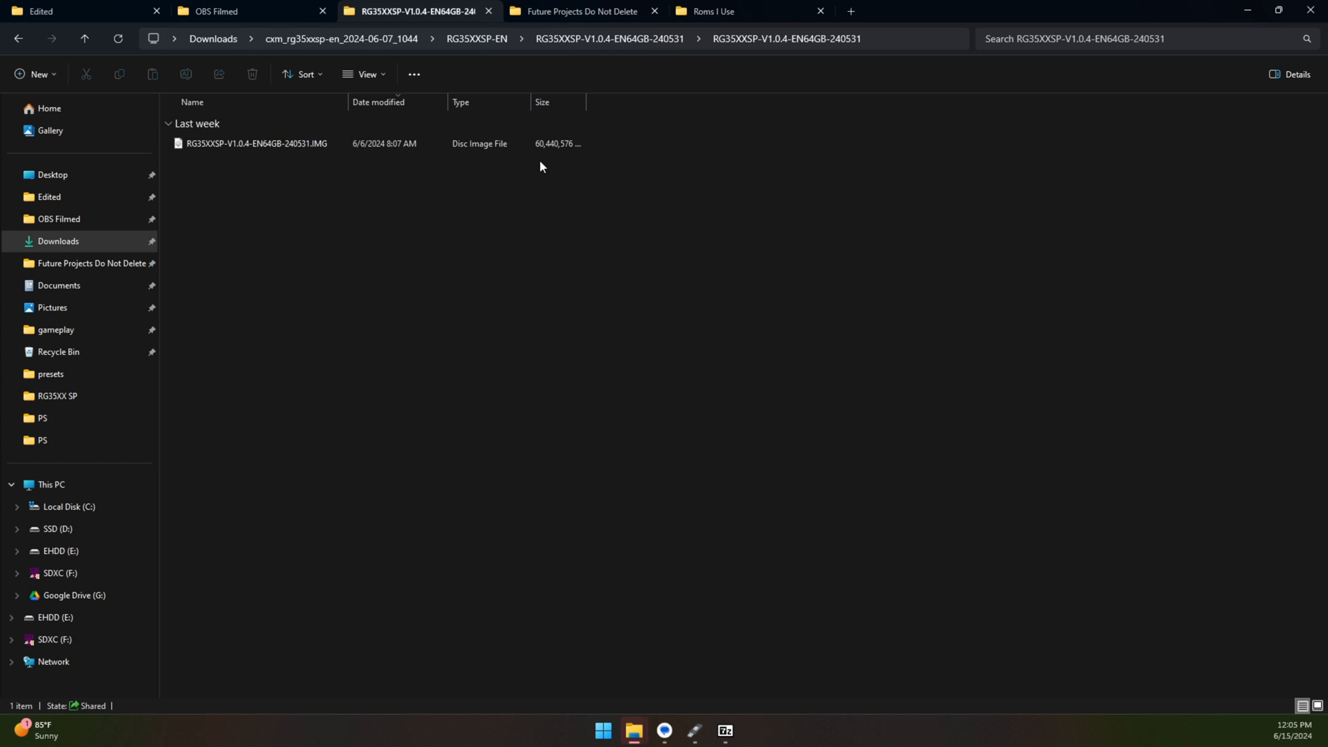
pyautogui.moveTo(338, 325)
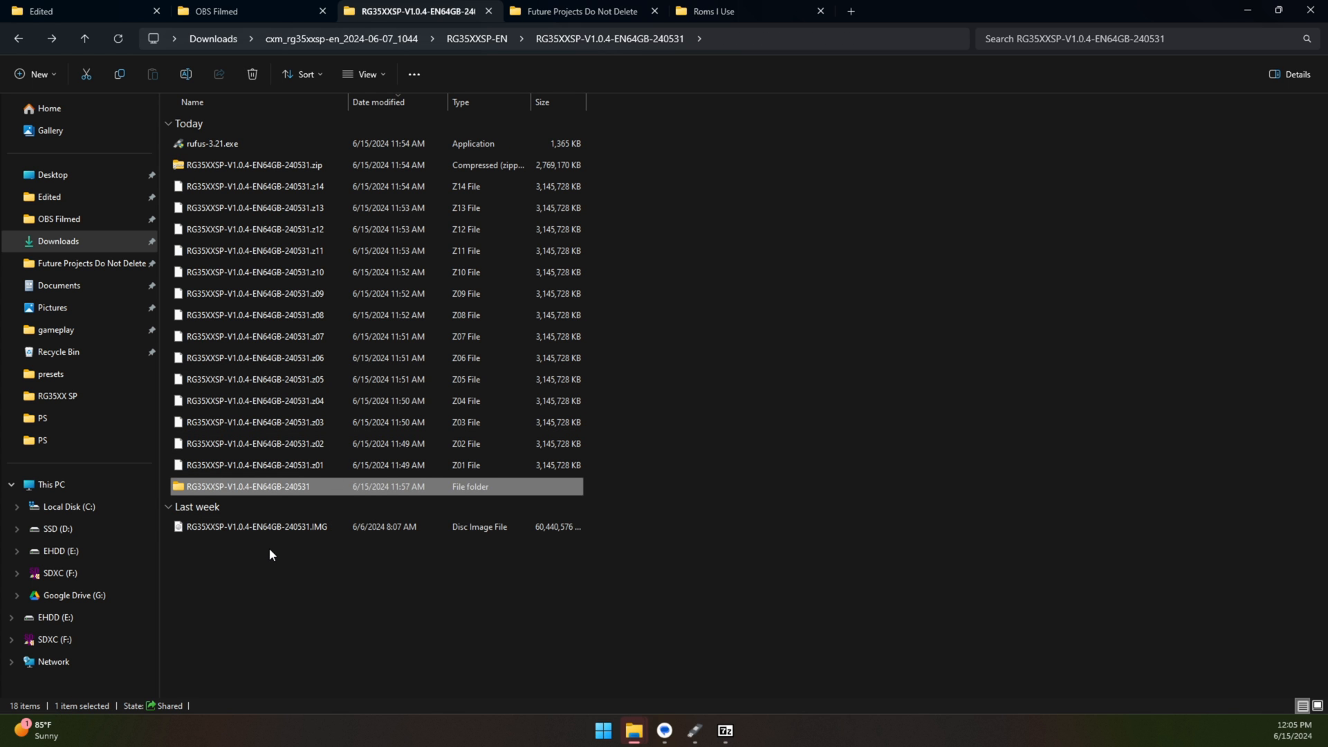
pyautogui.moveTo(483, 581)
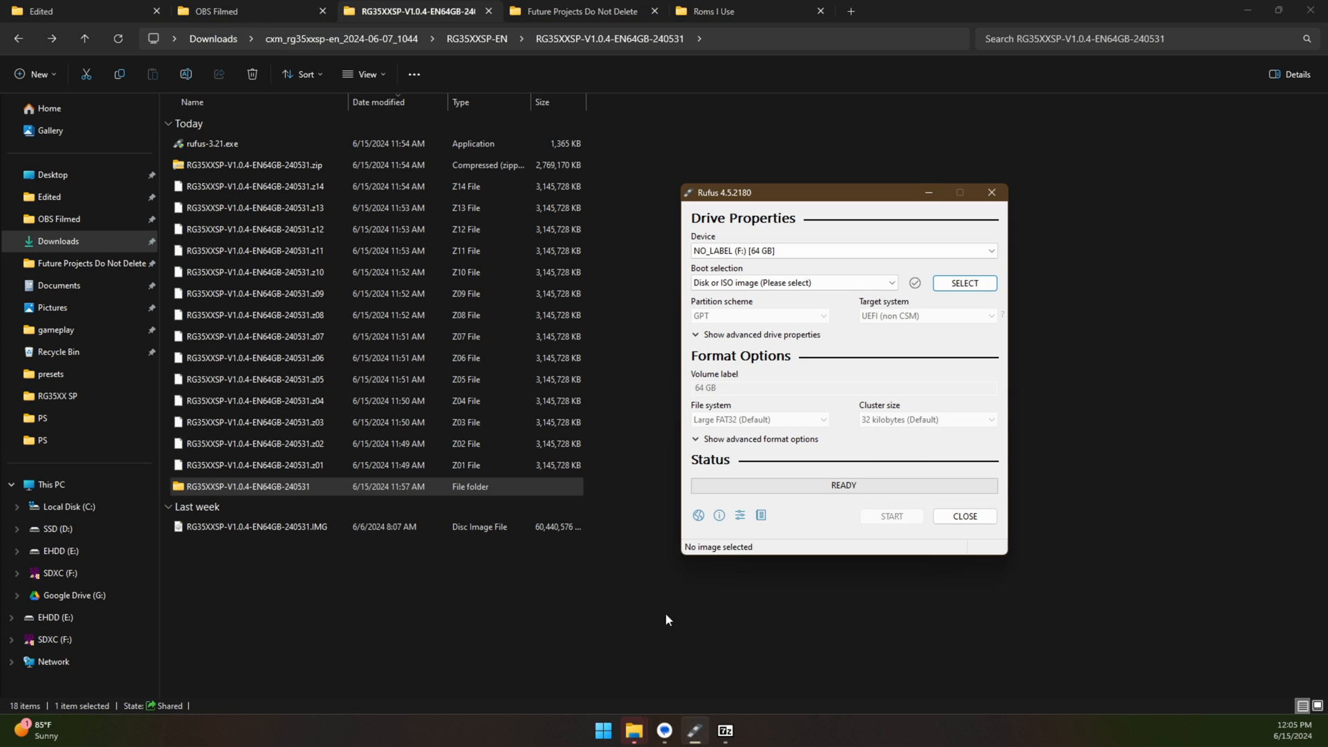
pyautogui.moveTo(314, 238)
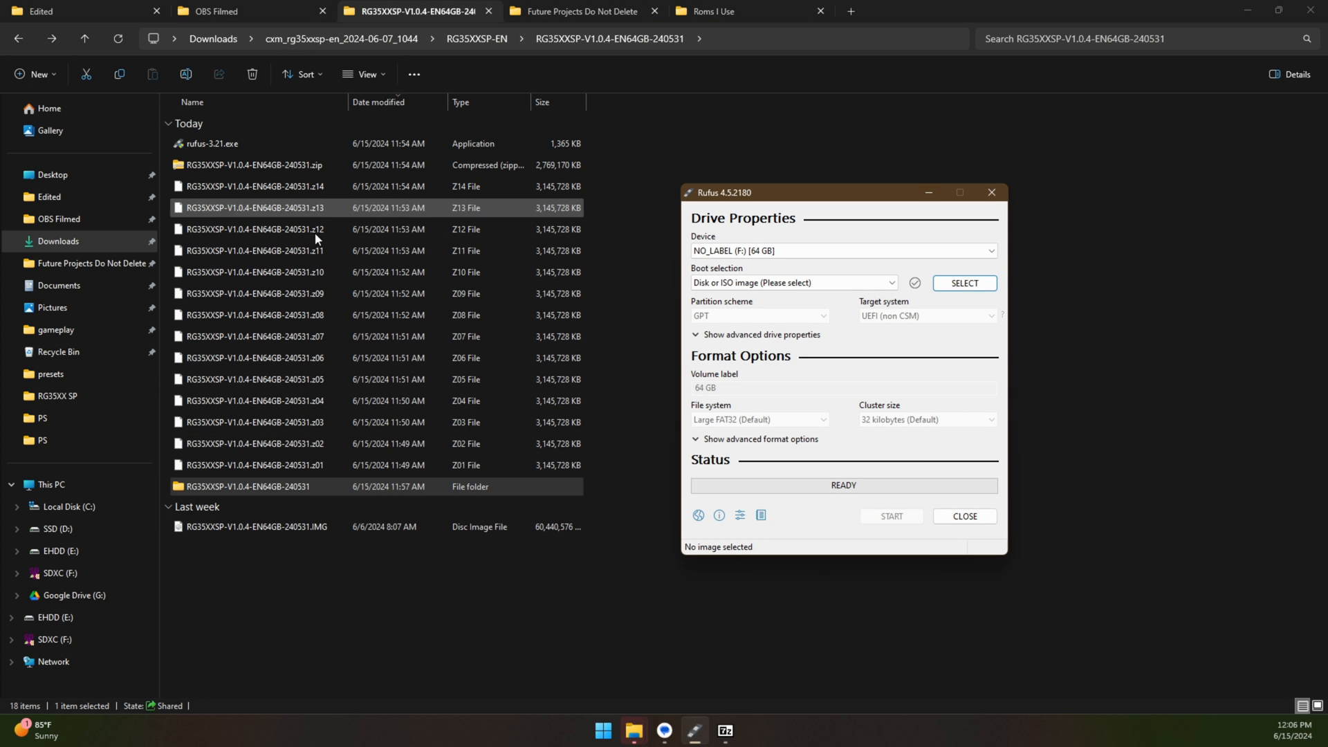
# Step: Load the RG35XXSP firmware IMG in Rufus and start writing, accepting both warnings
pyautogui.click(963, 283)
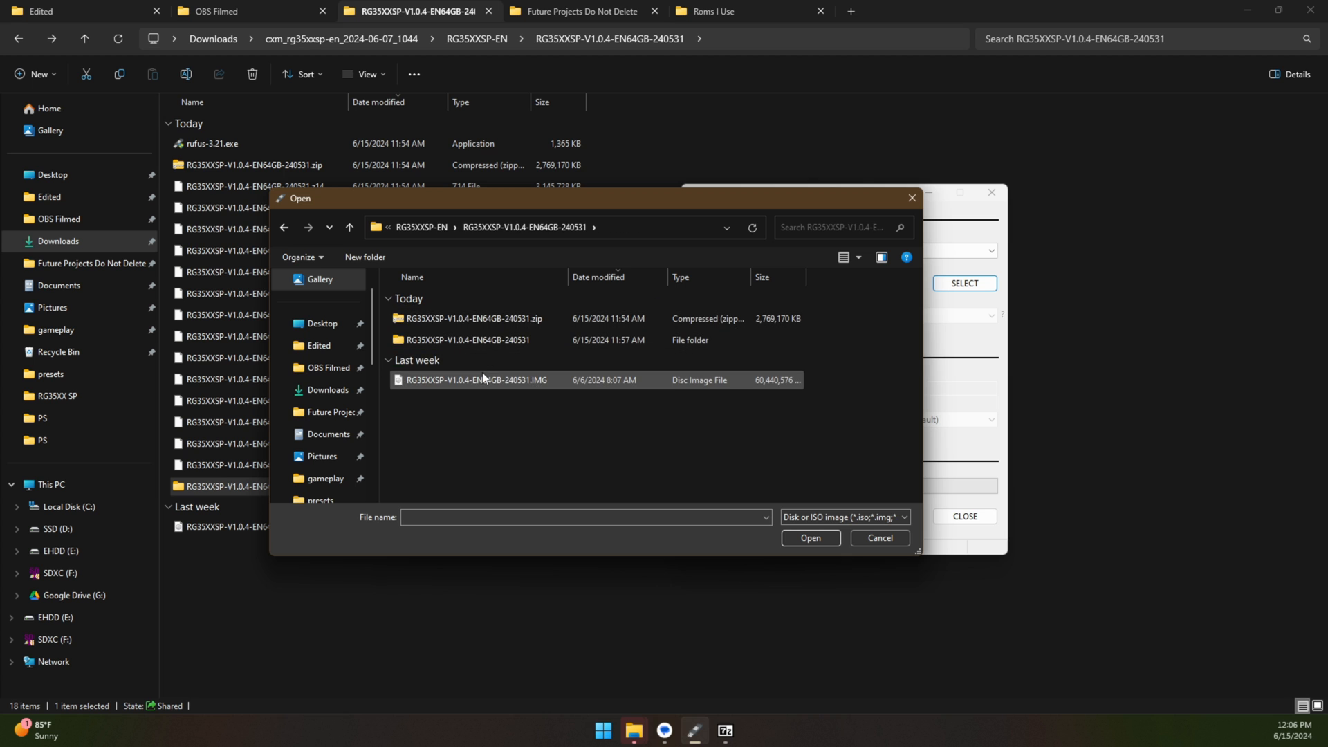
pyautogui.click(808, 542)
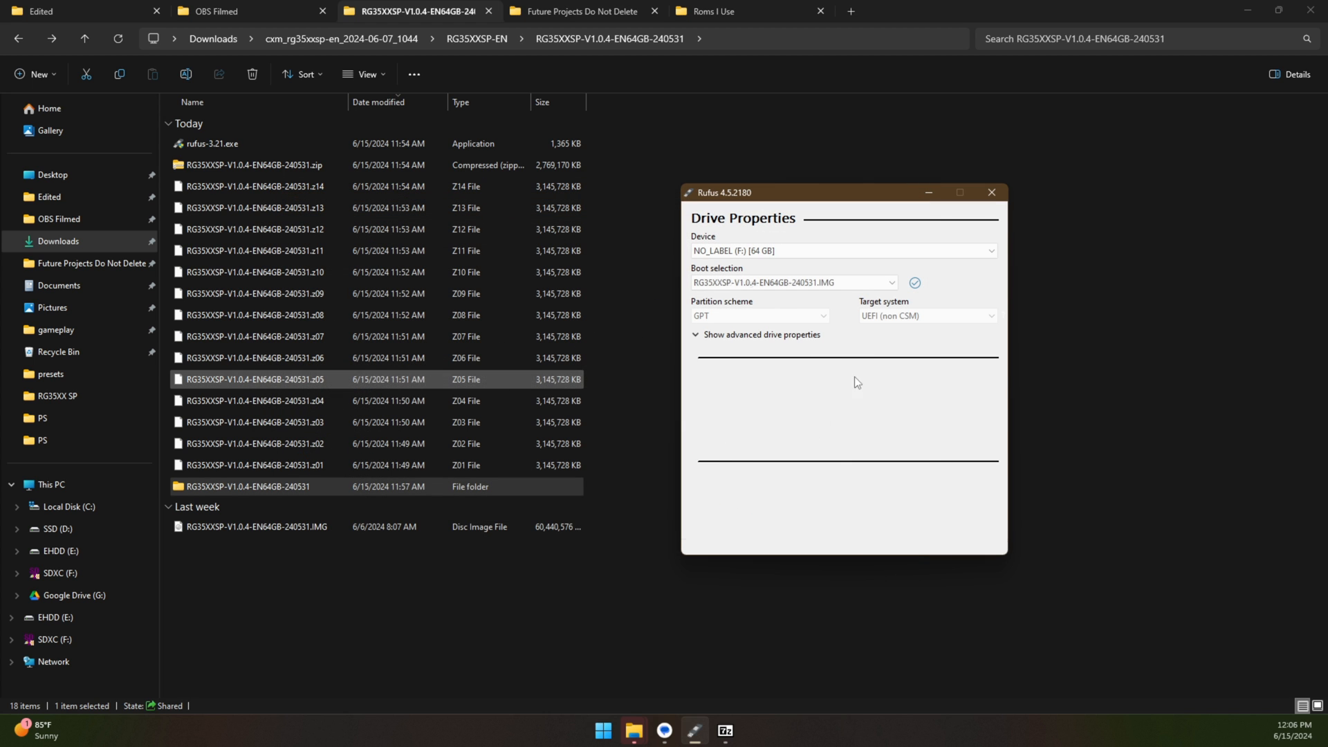
pyautogui.click(890, 516)
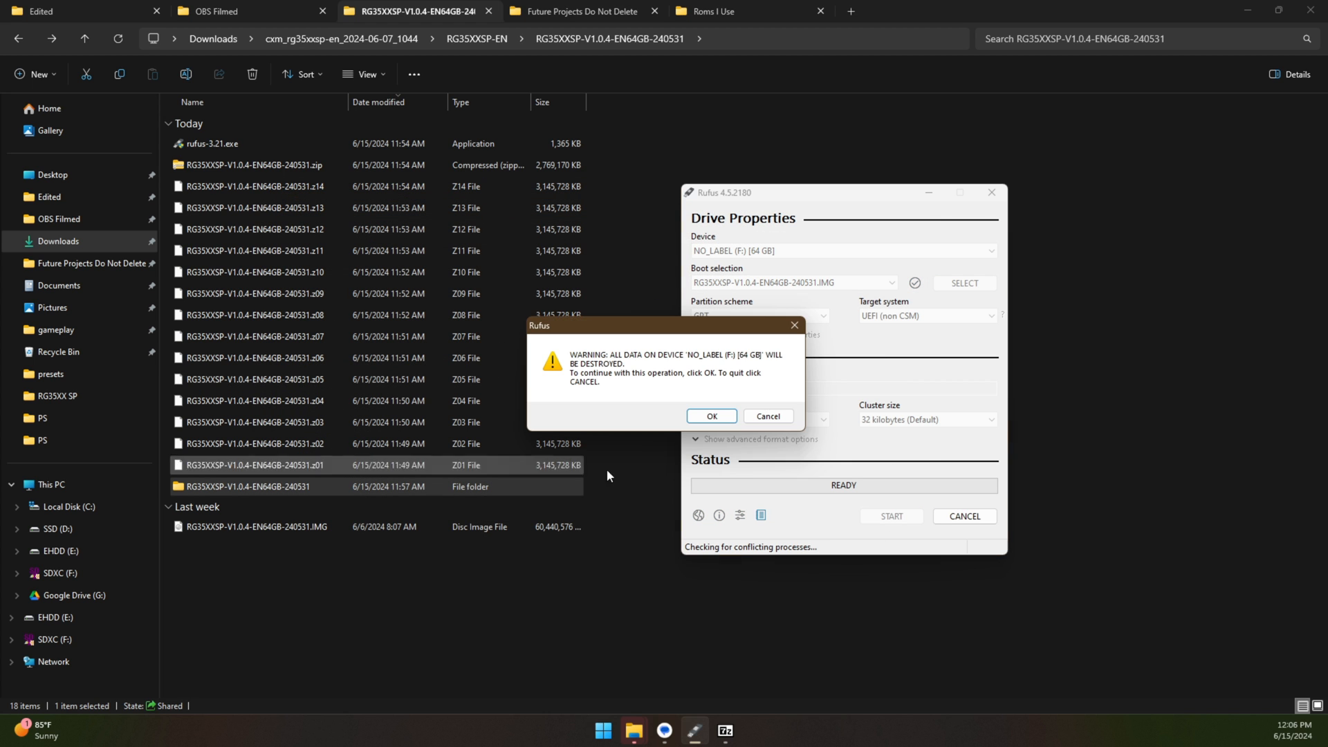
pyautogui.click(711, 416)
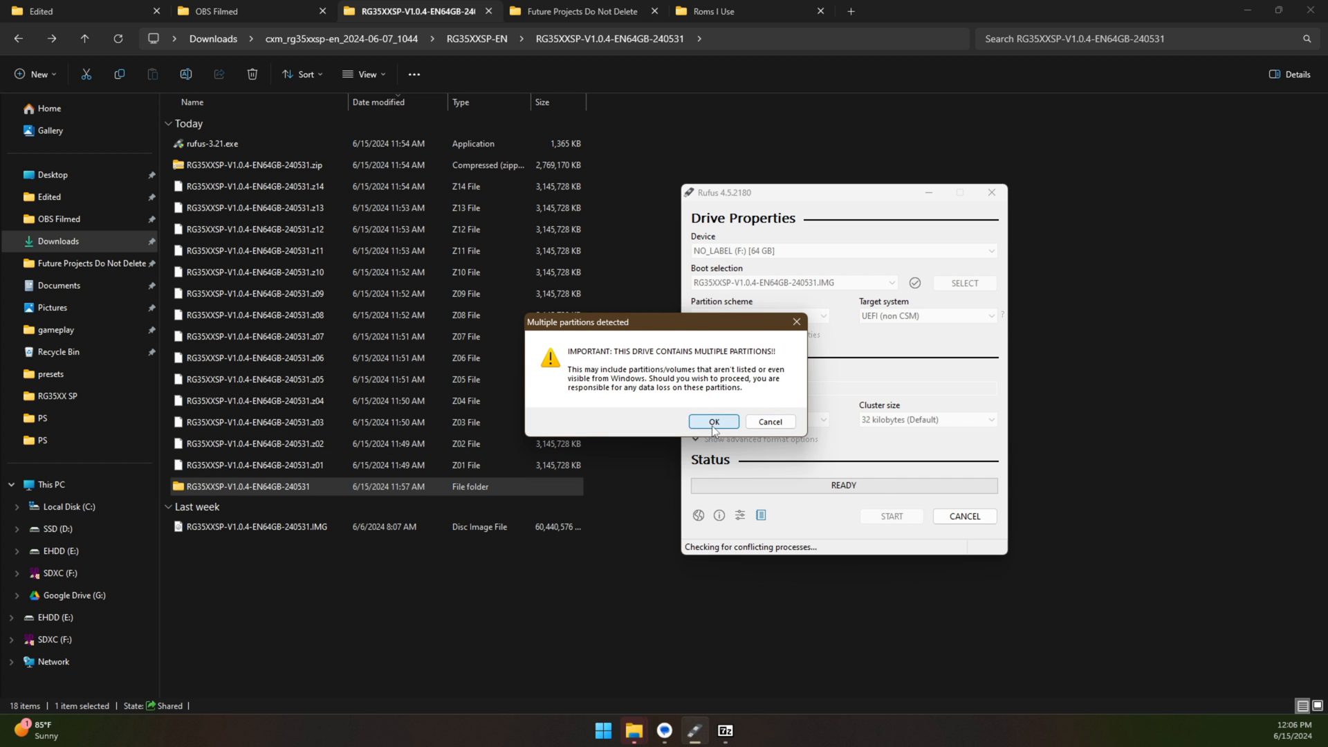
pyautogui.click(712, 421)
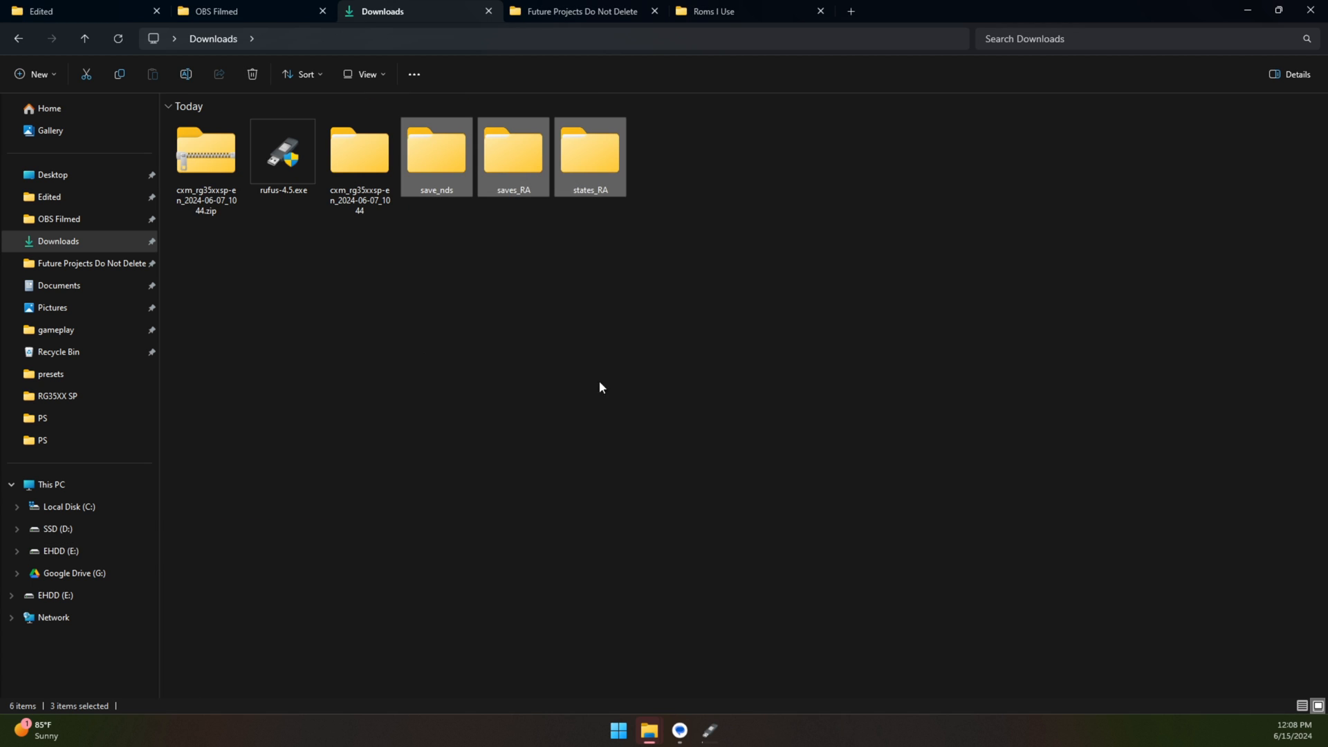
pyautogui.moveTo(582, 386)
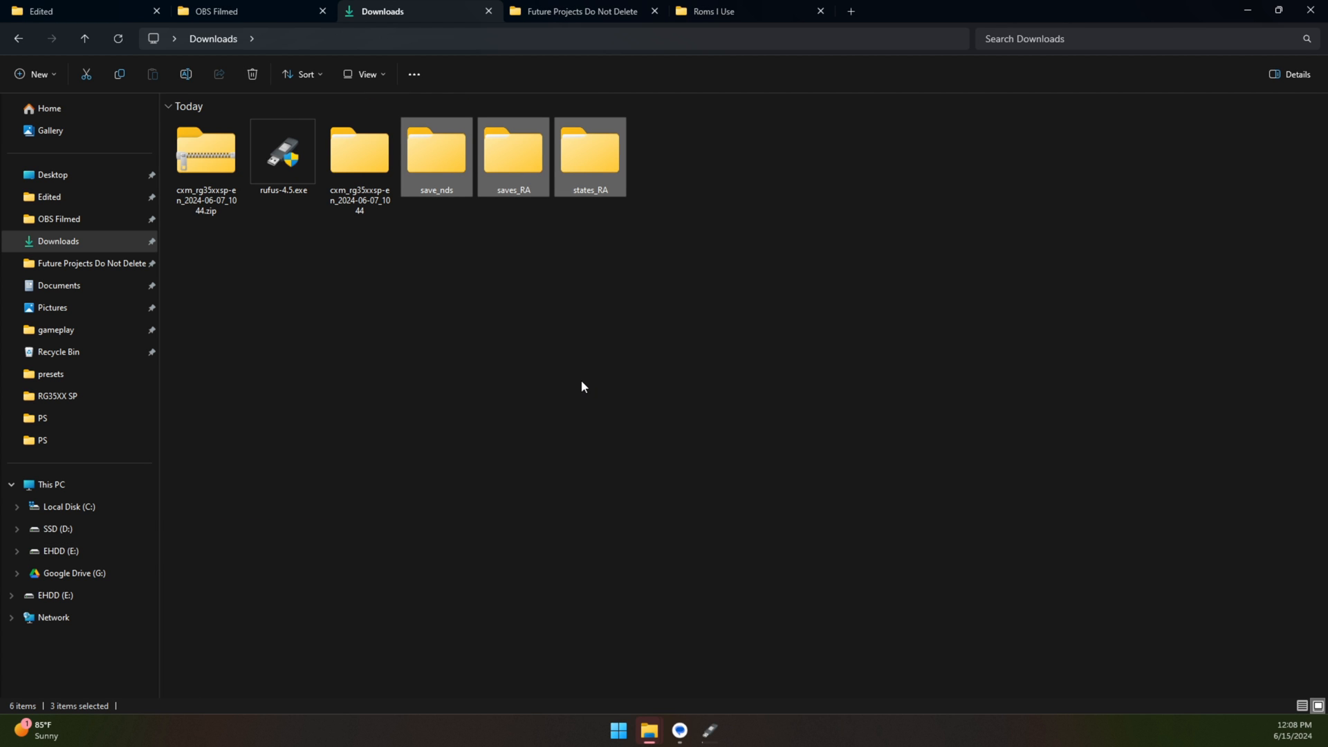